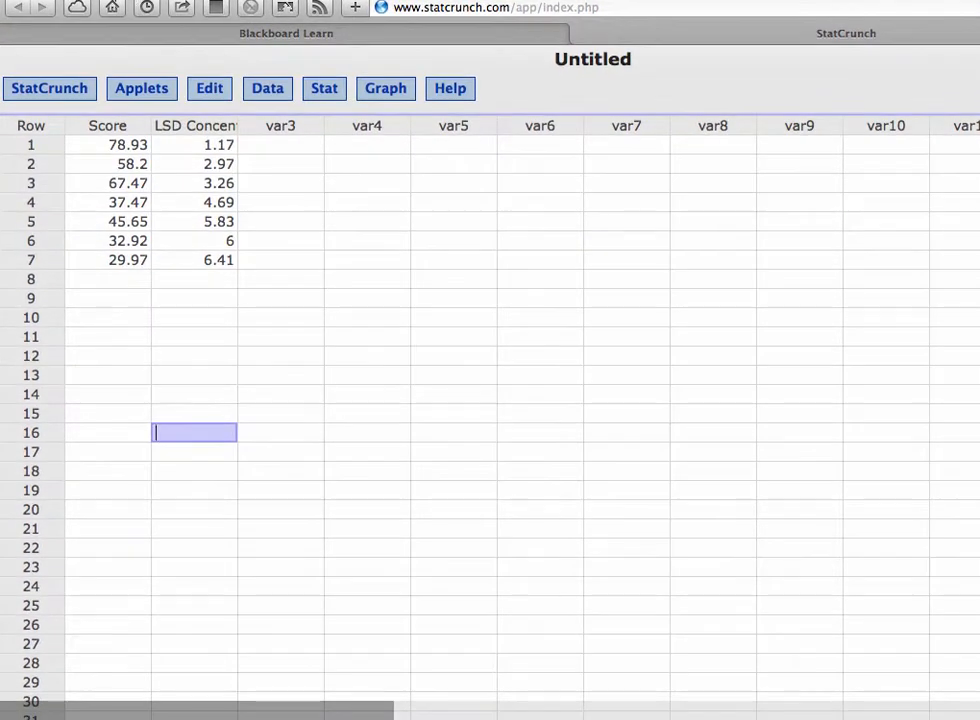
pyautogui.moveTo(132, 210)
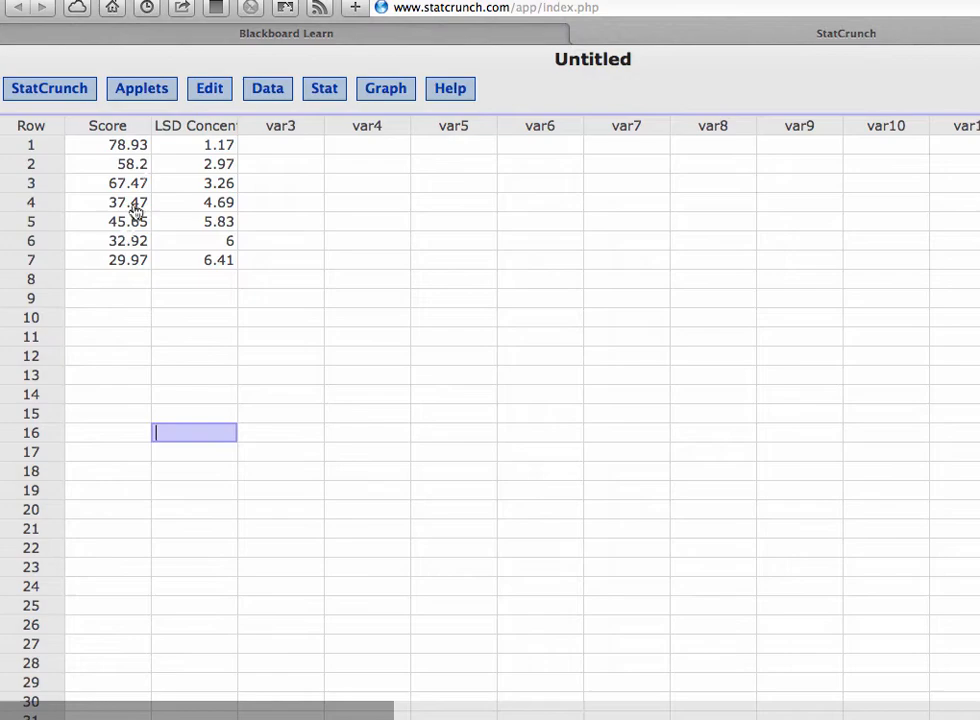
pyautogui.moveTo(116, 272)
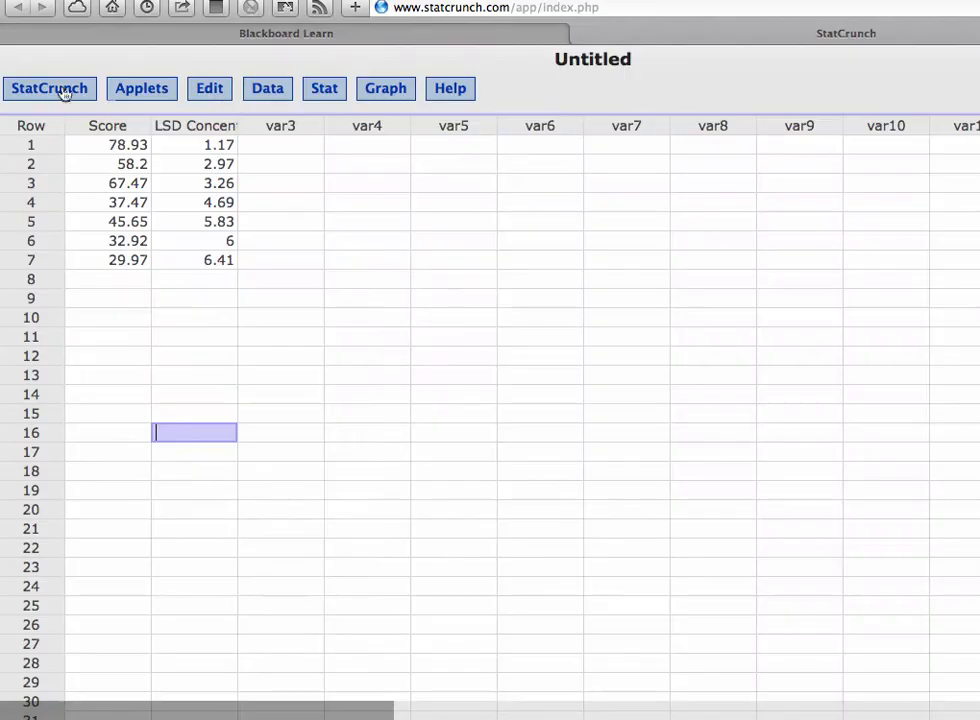
# Build a scatter plot with LSD Concentration on the x-axis and Score on the y-axis and compute it
pyautogui.click(324, 88)
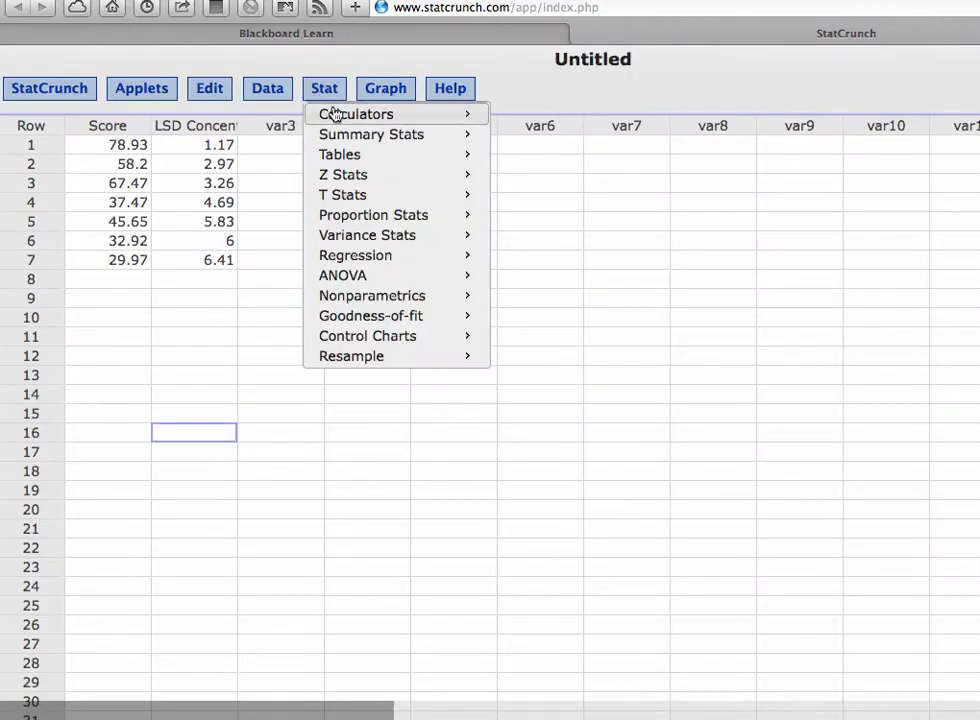
pyautogui.click(384, 88)
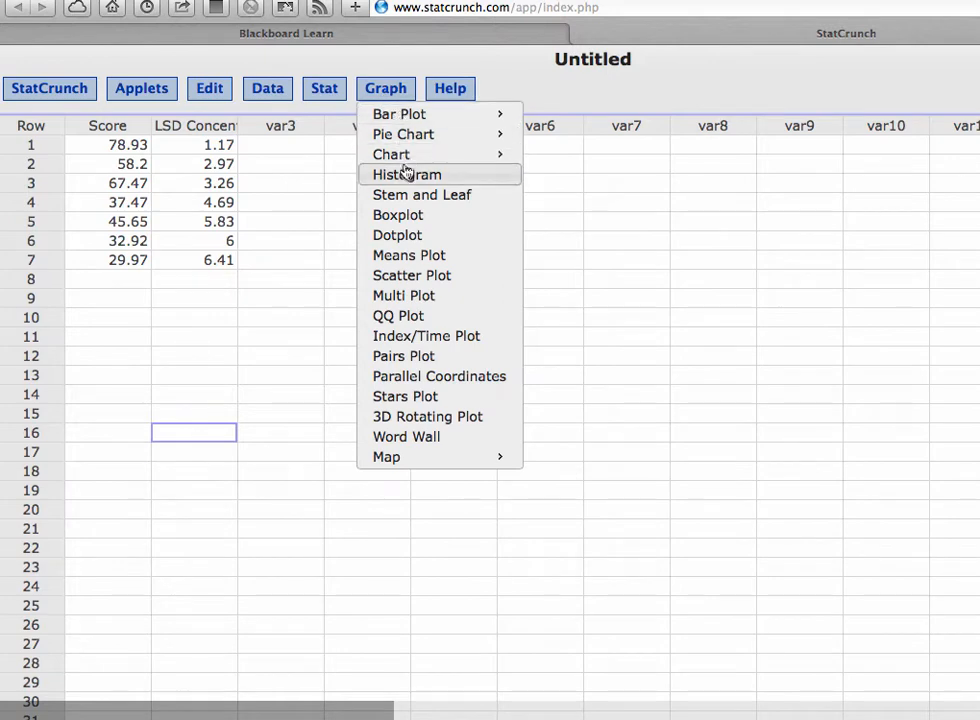
pyautogui.click(412, 276)
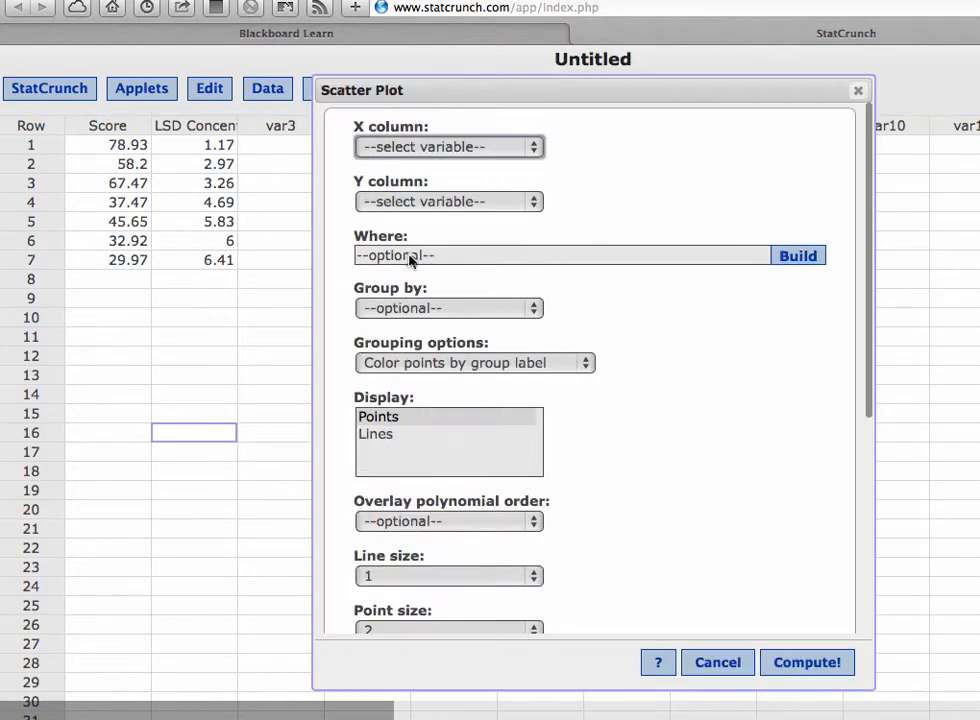
pyautogui.click(448, 148)
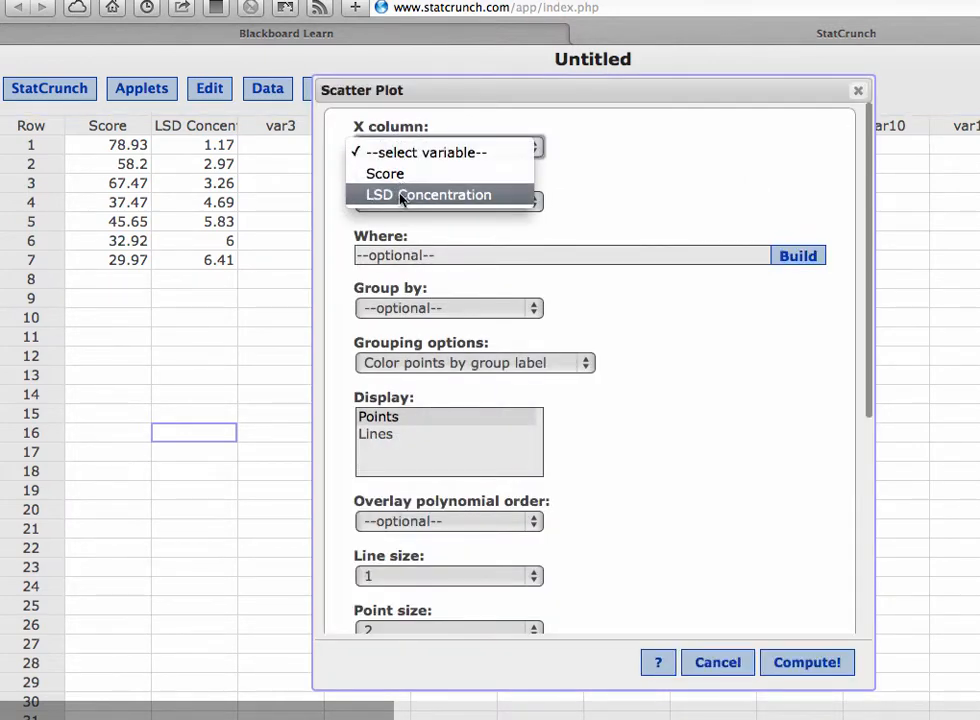
pyautogui.click(428, 194)
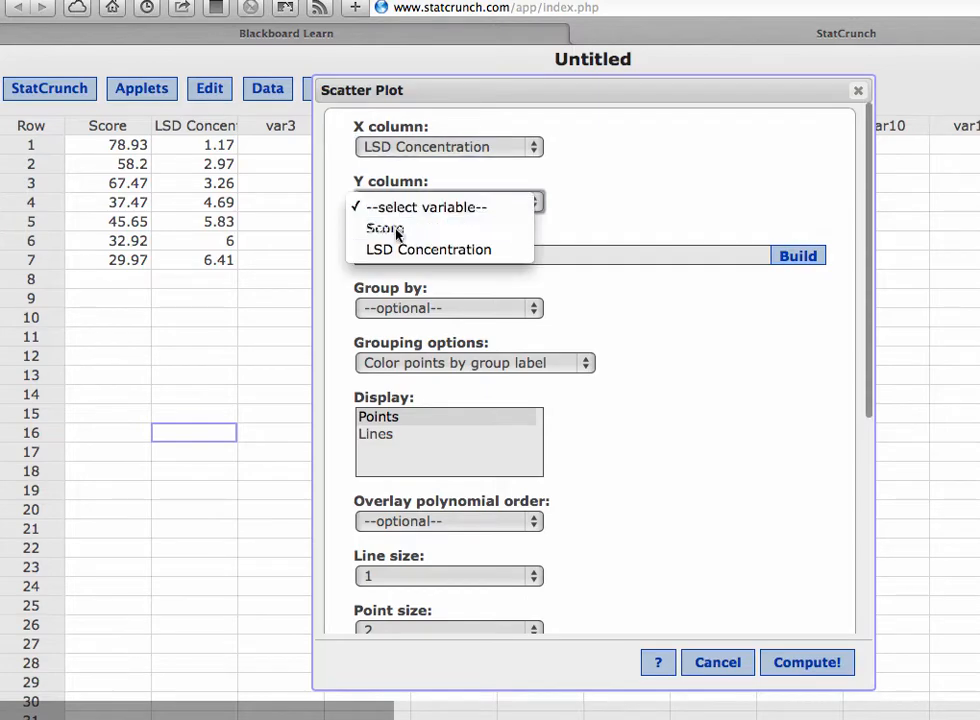
pyautogui.click(384, 228)
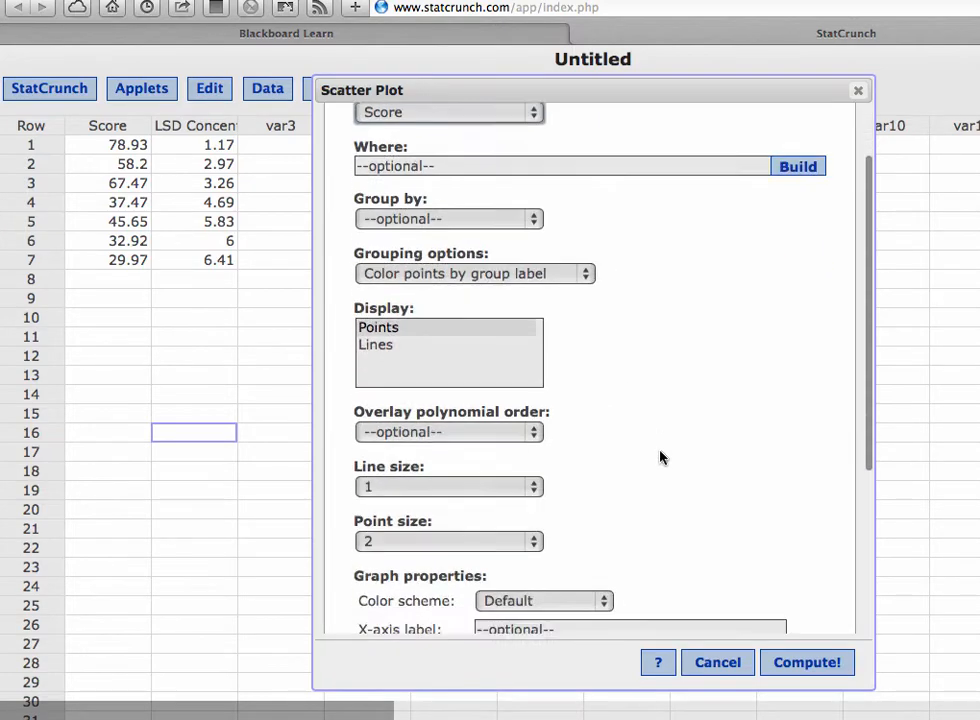
pyautogui.scroll(-3)
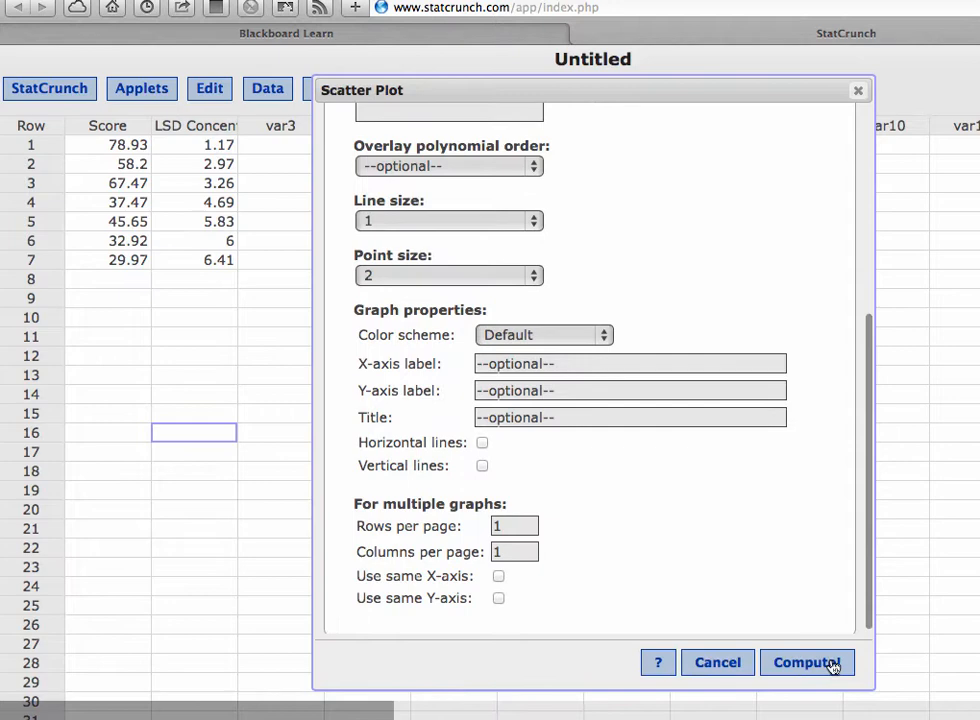
pyautogui.click(806, 662)
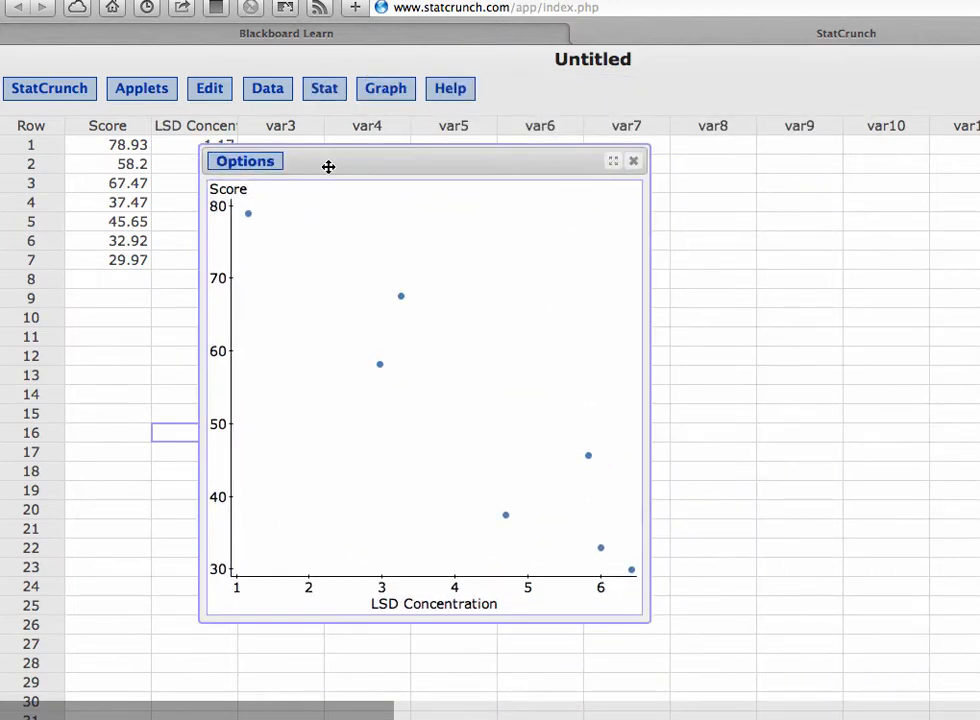
pyautogui.moveTo(360, 666)
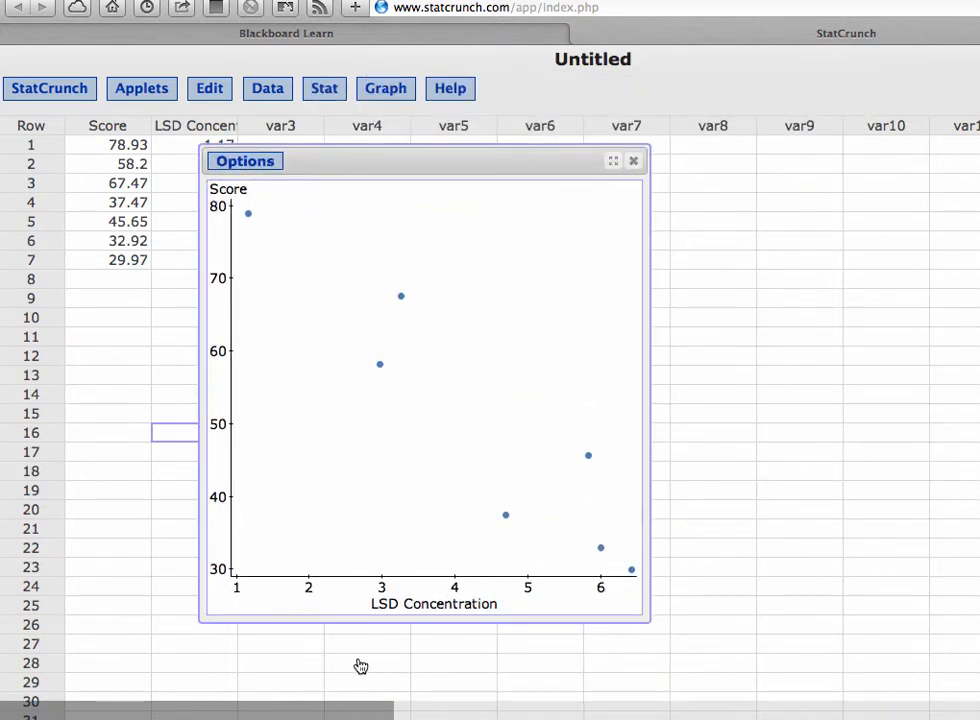
pyautogui.moveTo(300, 322)
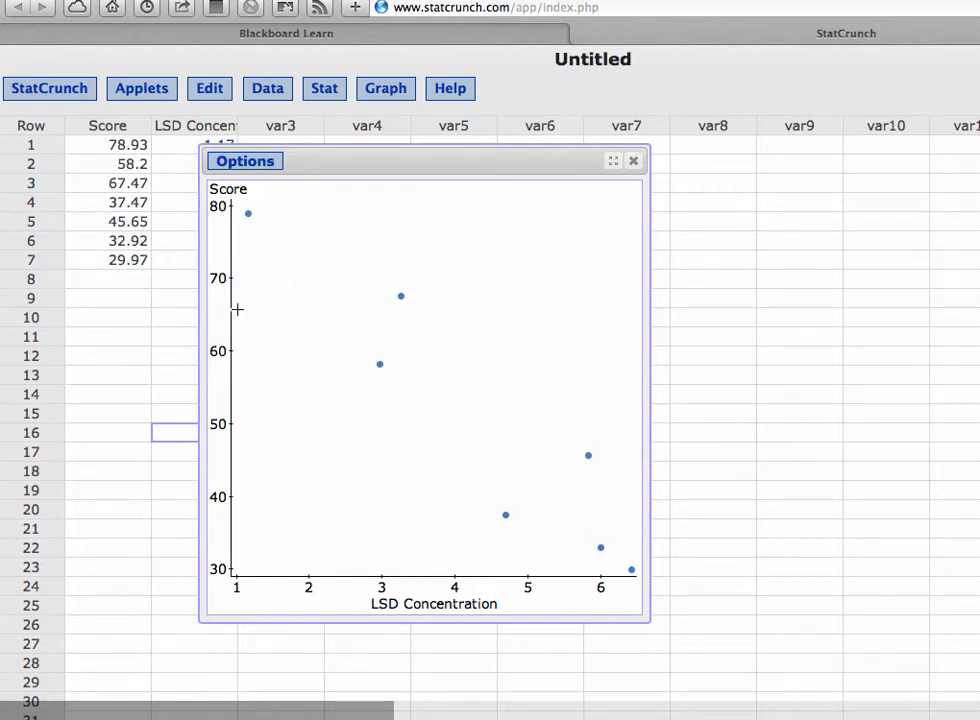
pyautogui.moveTo(408, 534)
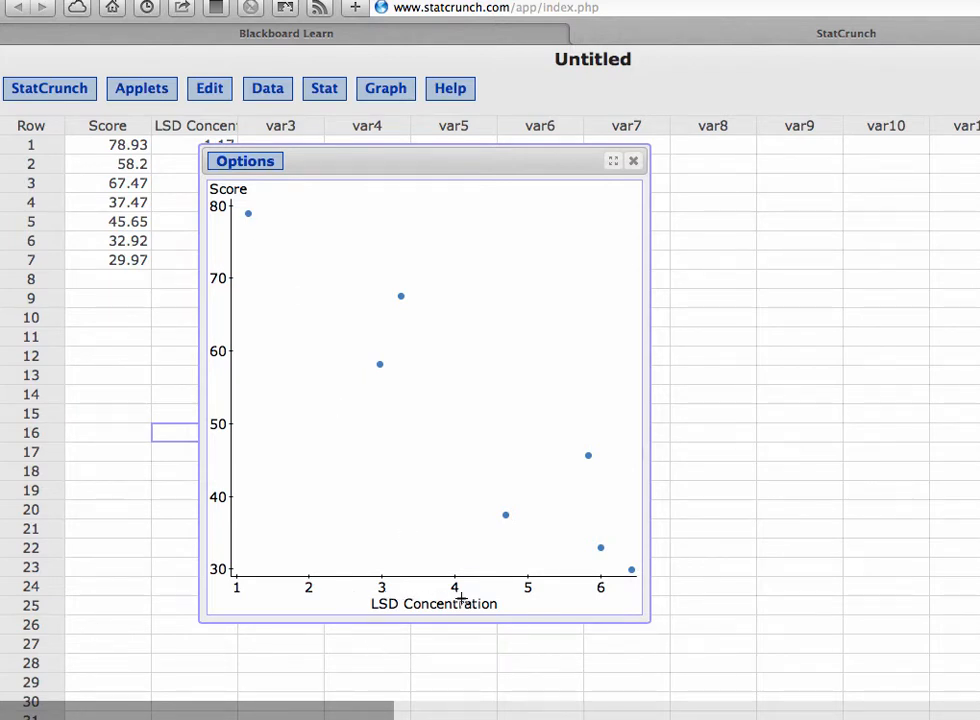
pyautogui.moveTo(596, 498)
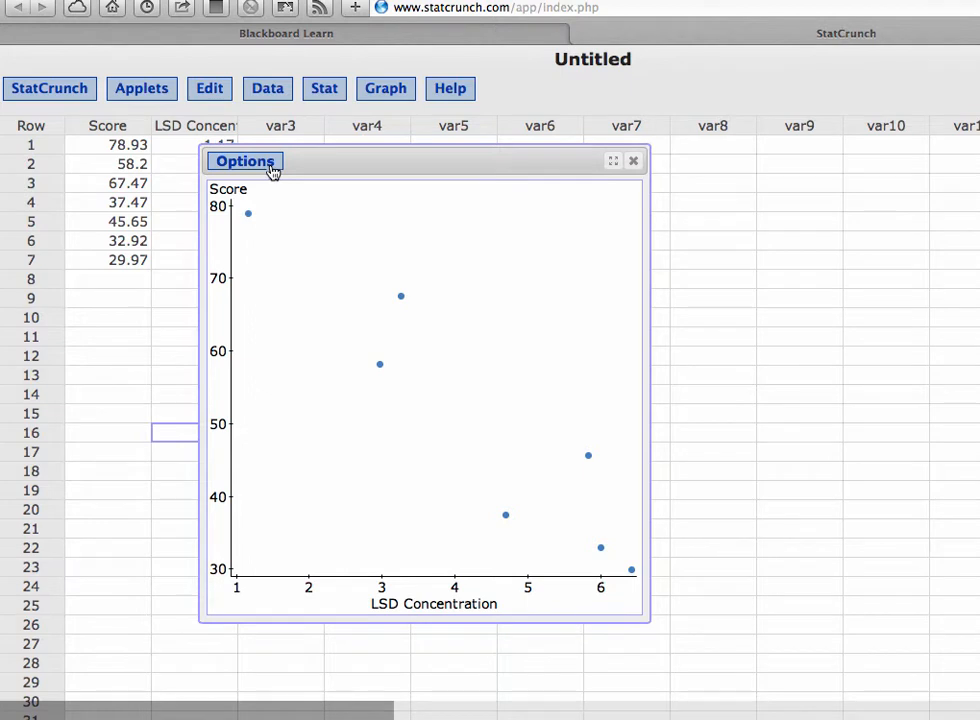
pyautogui.click(244, 160)
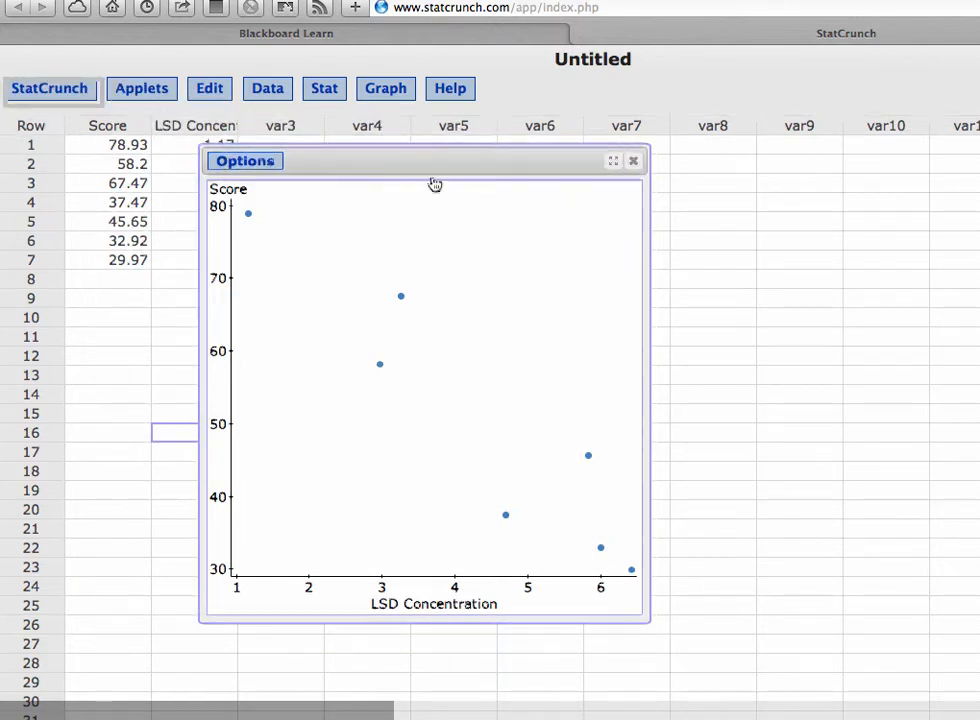
# Close the scatter plot window to return to the data sheet
pyautogui.click(632, 160)
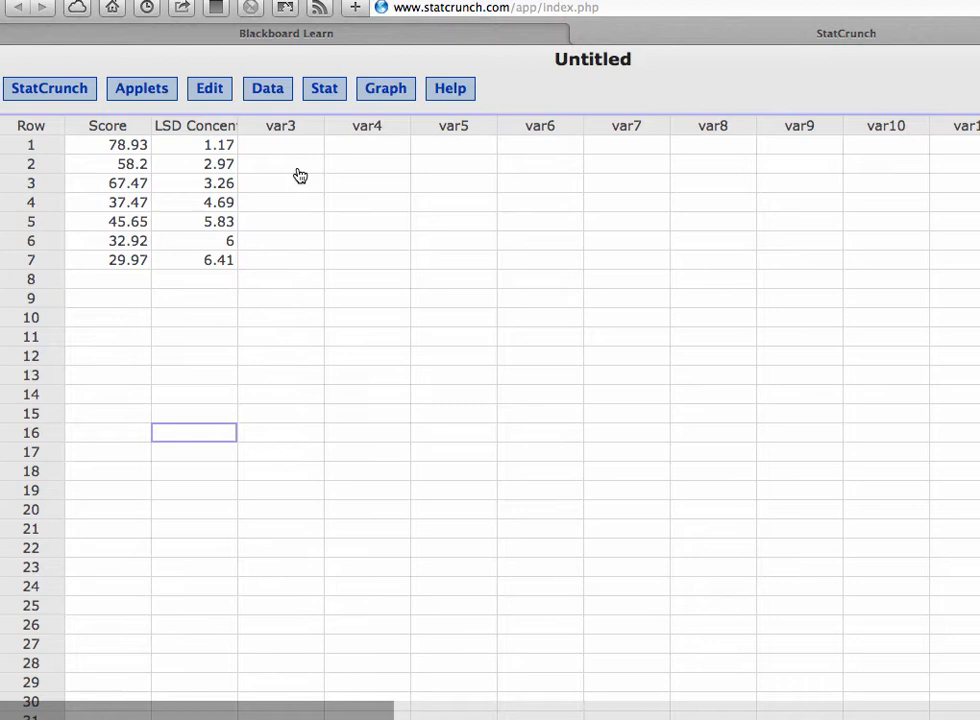
pyautogui.moveTo(316, 130)
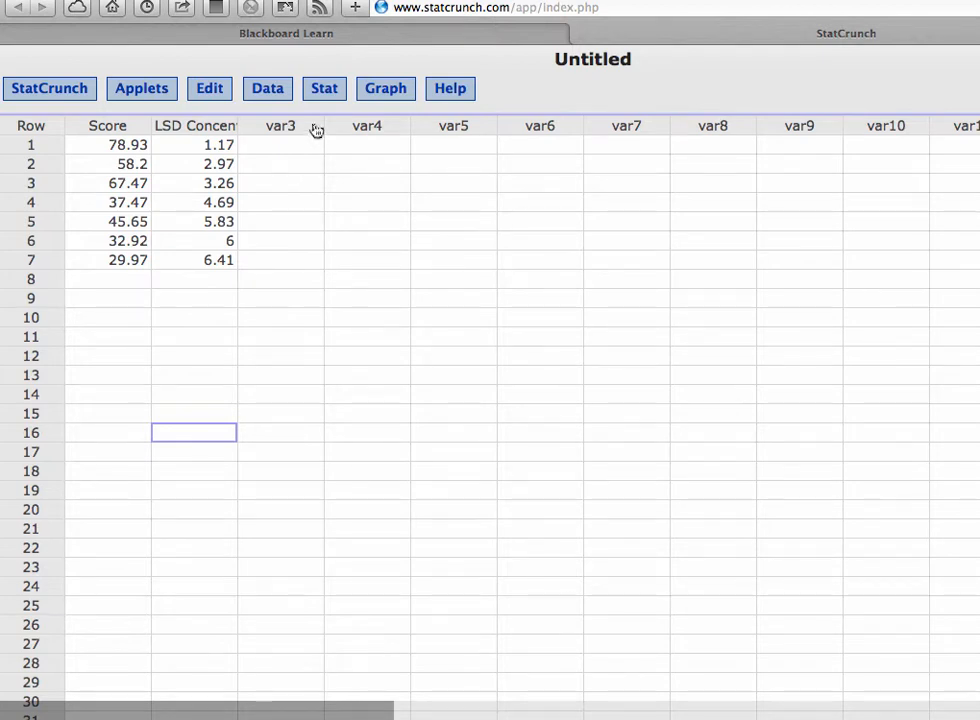
pyautogui.moveTo(228, 180)
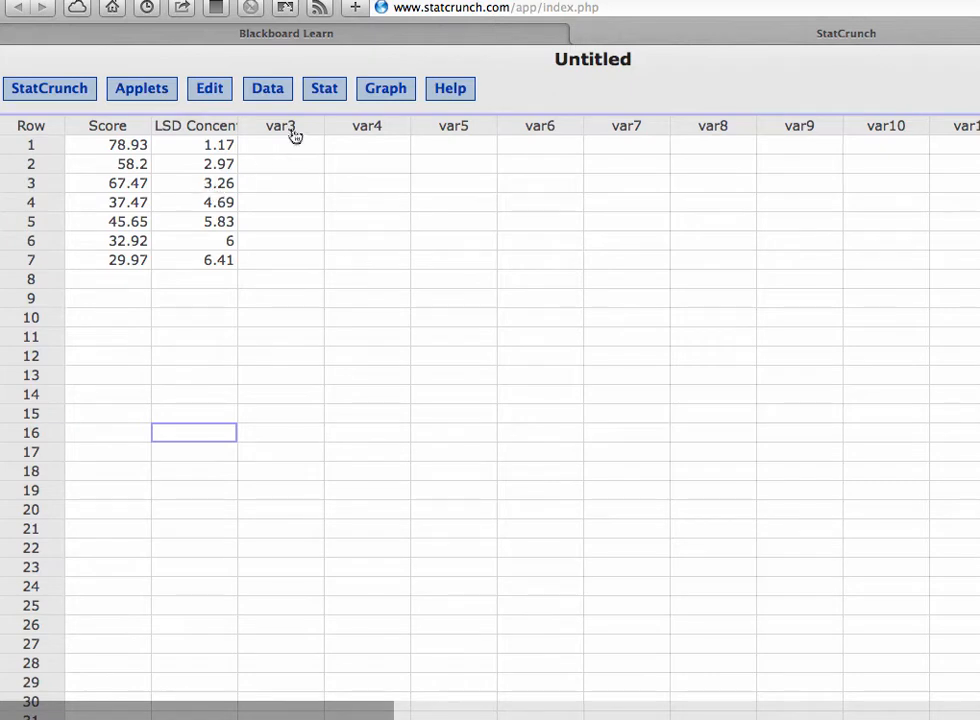
# Start Simple Linear Regression with LSD Concentration as X and Score as Y
pyautogui.click(324, 88)
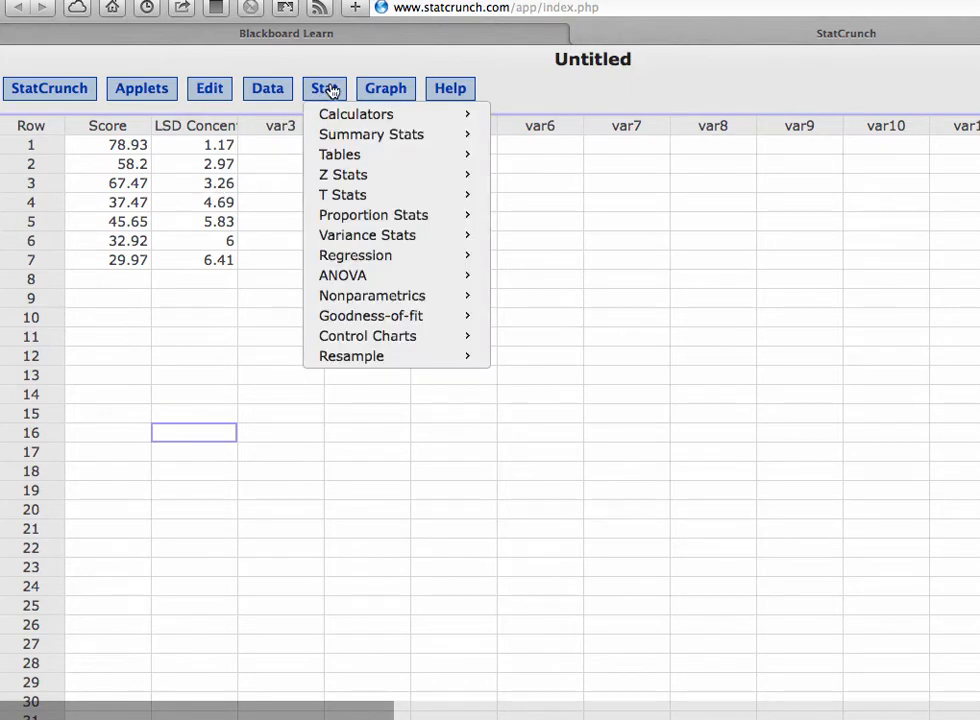
pyautogui.moveTo(342, 194)
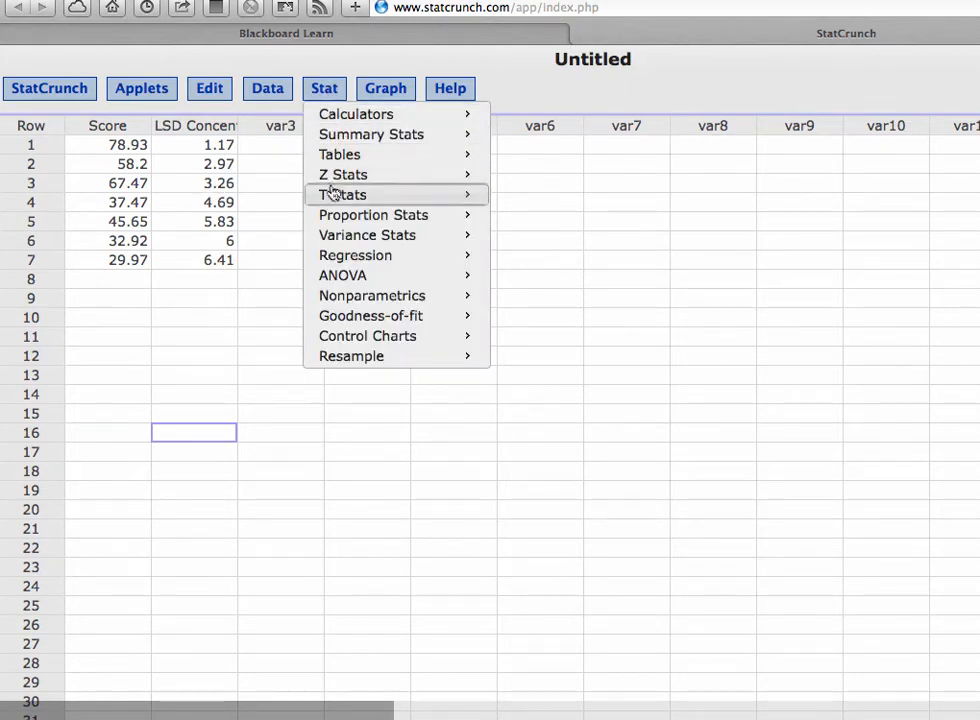
pyautogui.moveTo(356, 256)
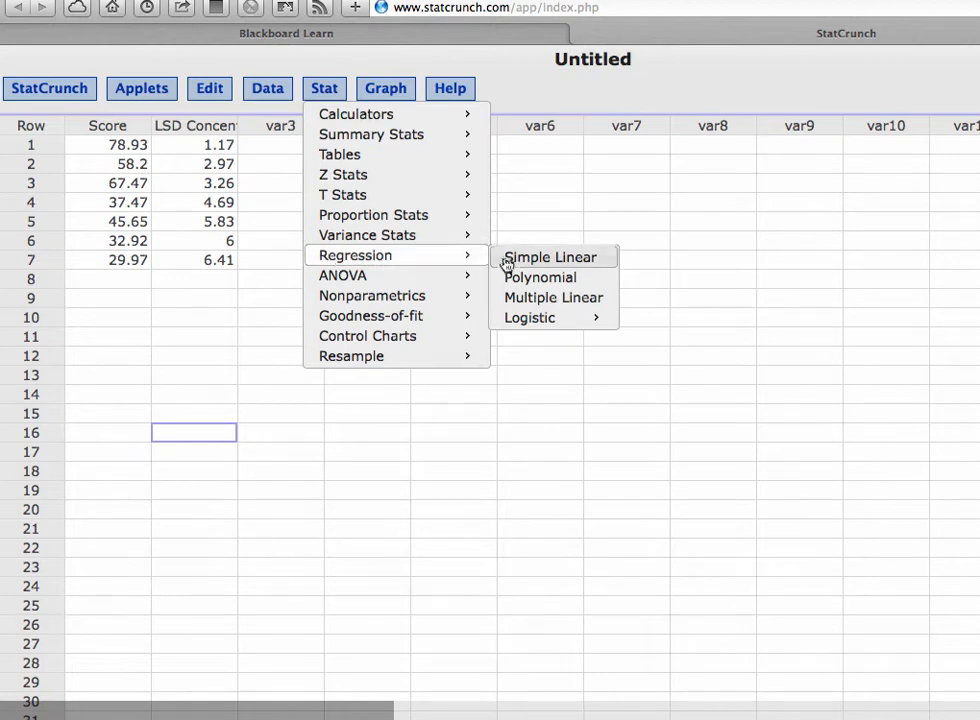
pyautogui.click(548, 256)
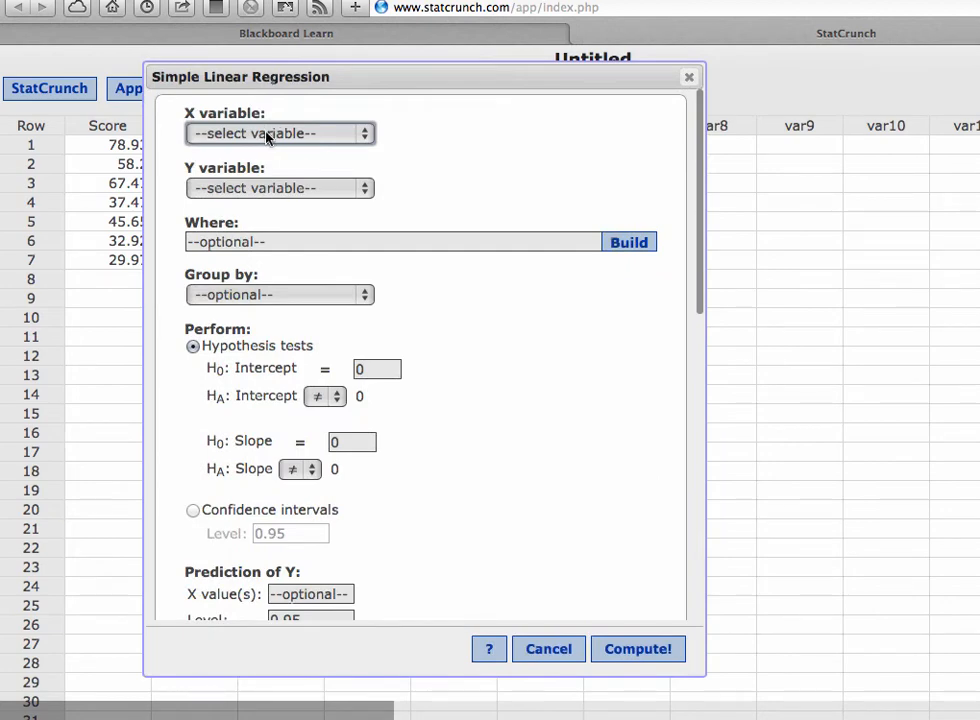
pyautogui.click(280, 132)
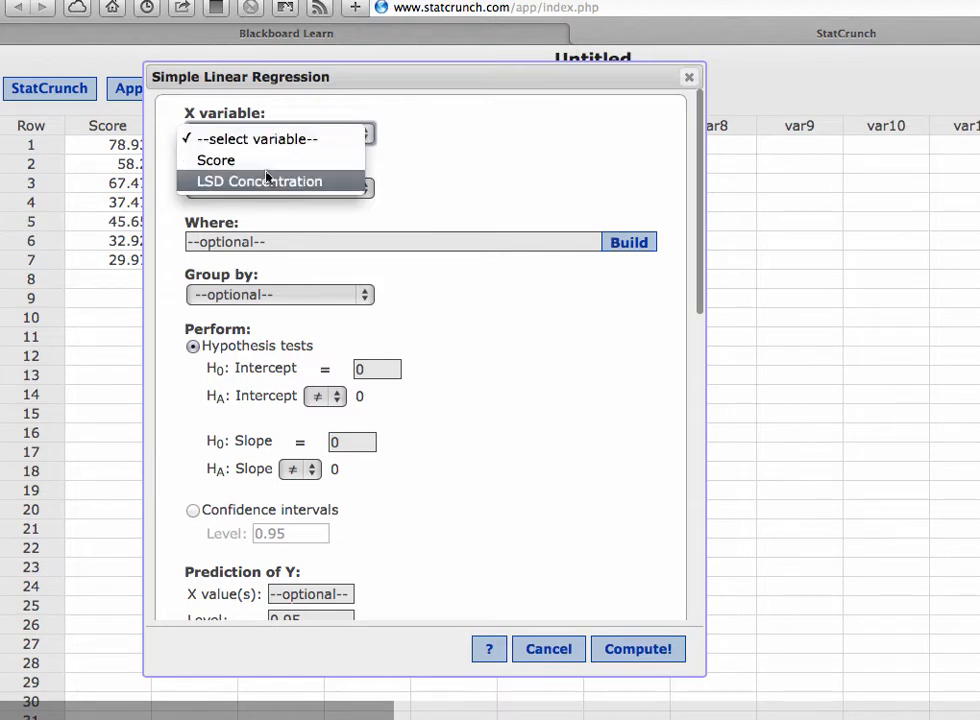
pyautogui.click(260, 180)
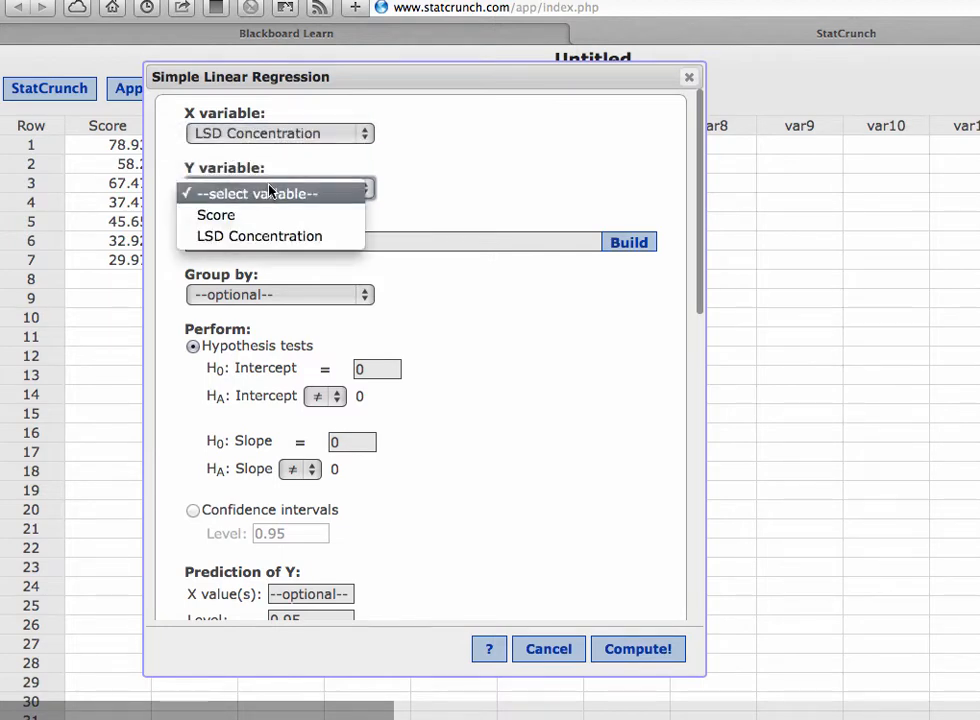
pyautogui.moveTo(216, 214)
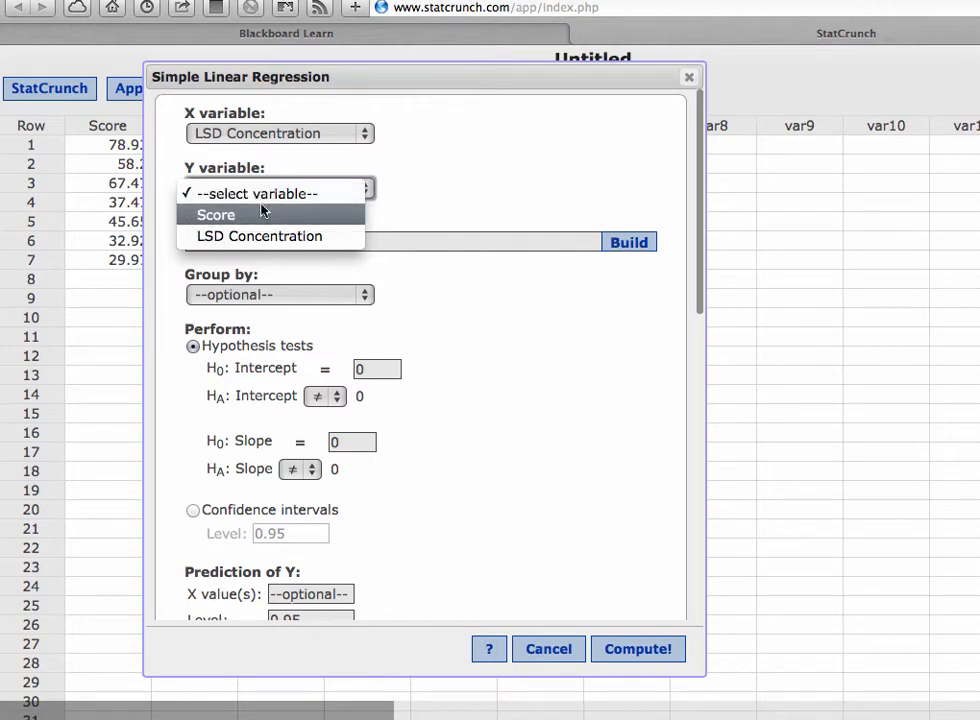
pyautogui.click(216, 214)
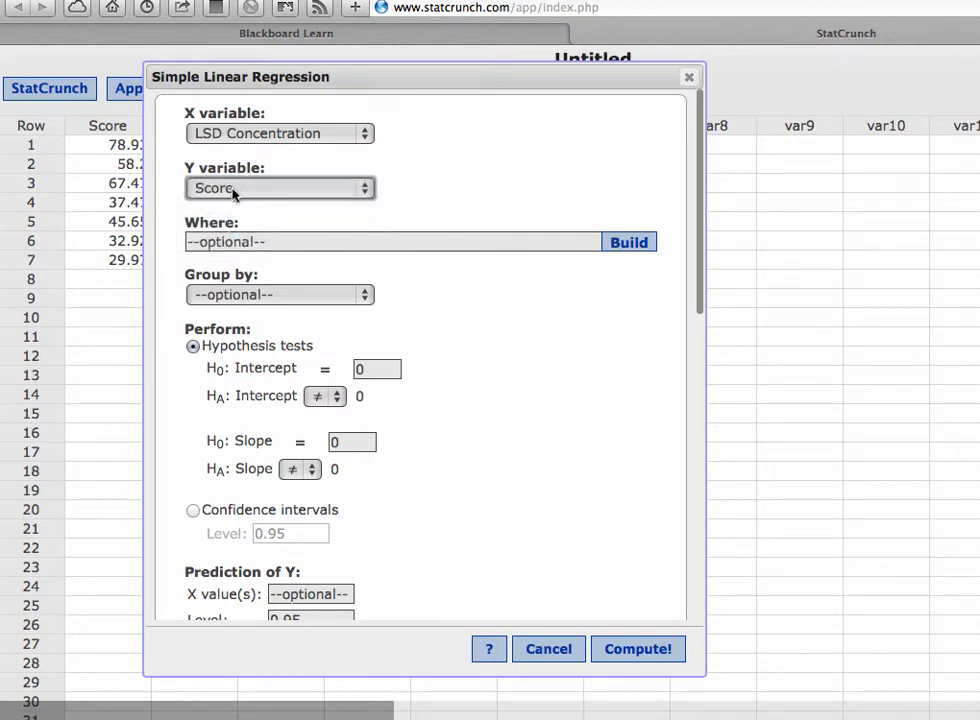
# Scroll through the remaining regression options without changing them
pyautogui.scroll(-3)
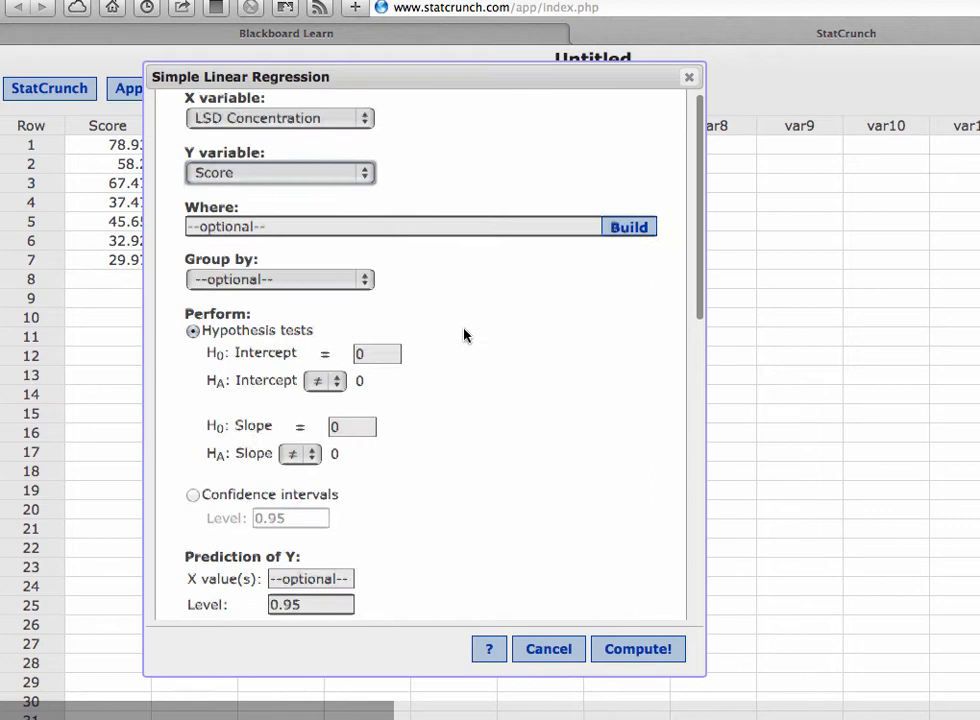
pyautogui.scroll(-3)
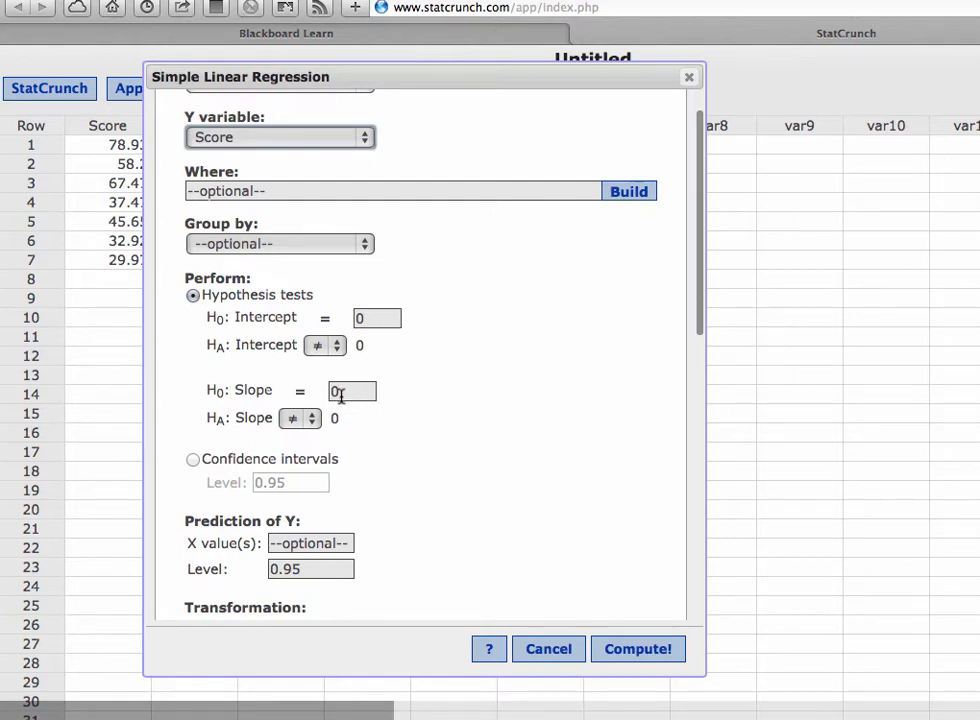
pyautogui.scroll(-3)
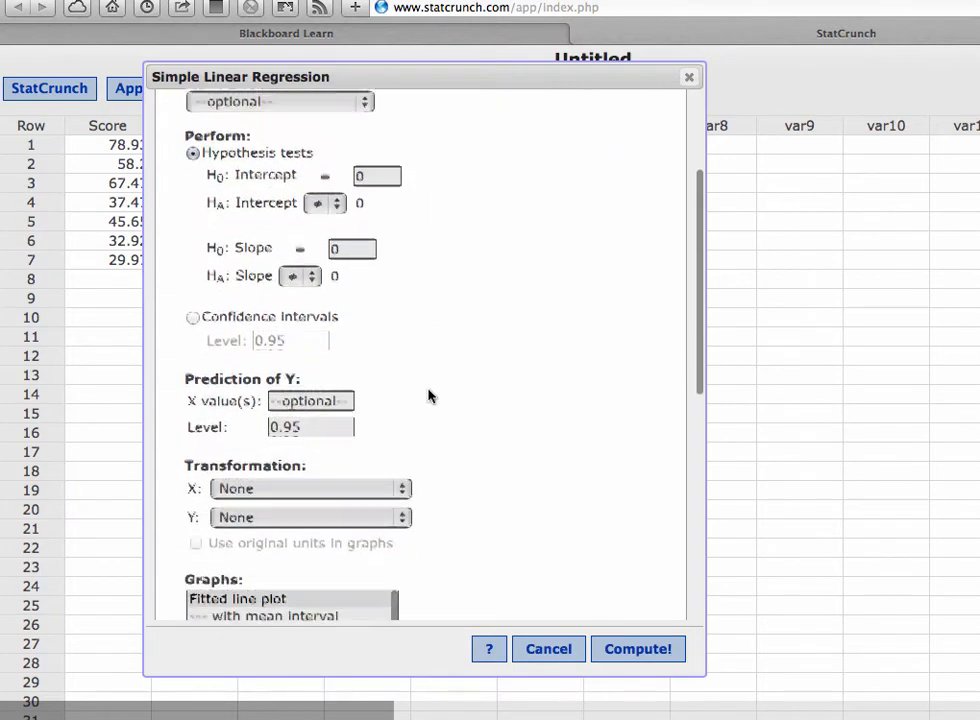
pyautogui.scroll(-3)
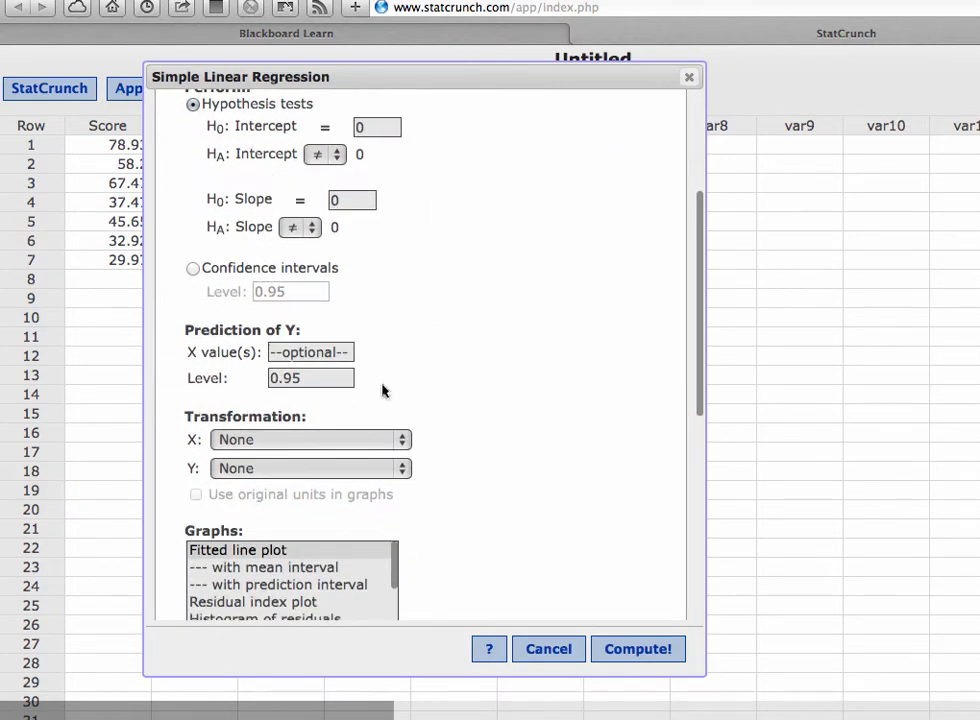
pyautogui.scroll(-3)
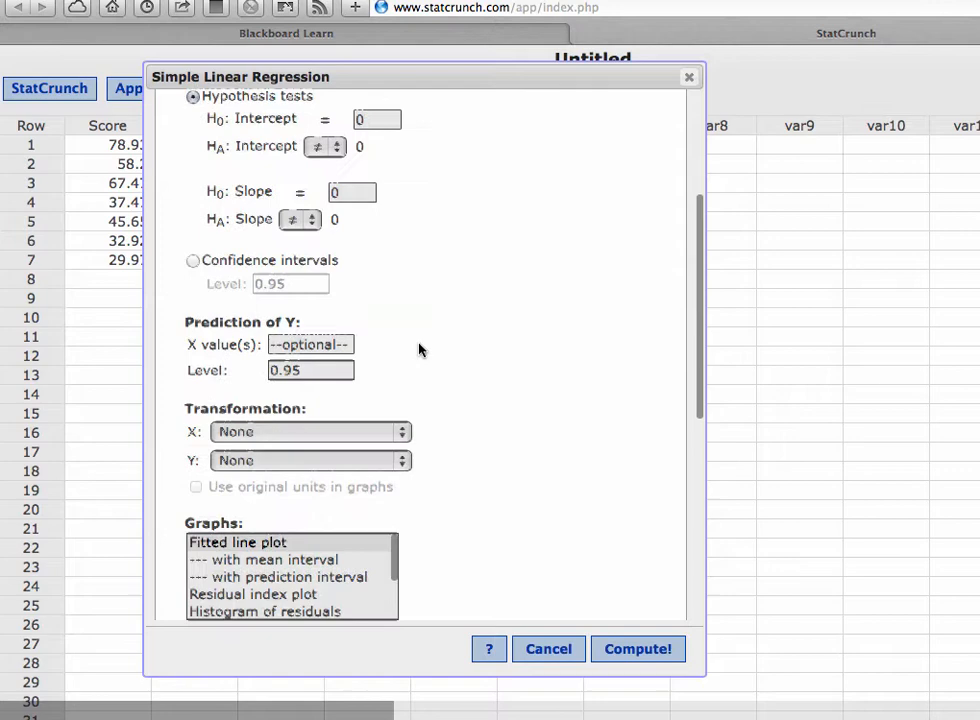
pyautogui.scroll(-3)
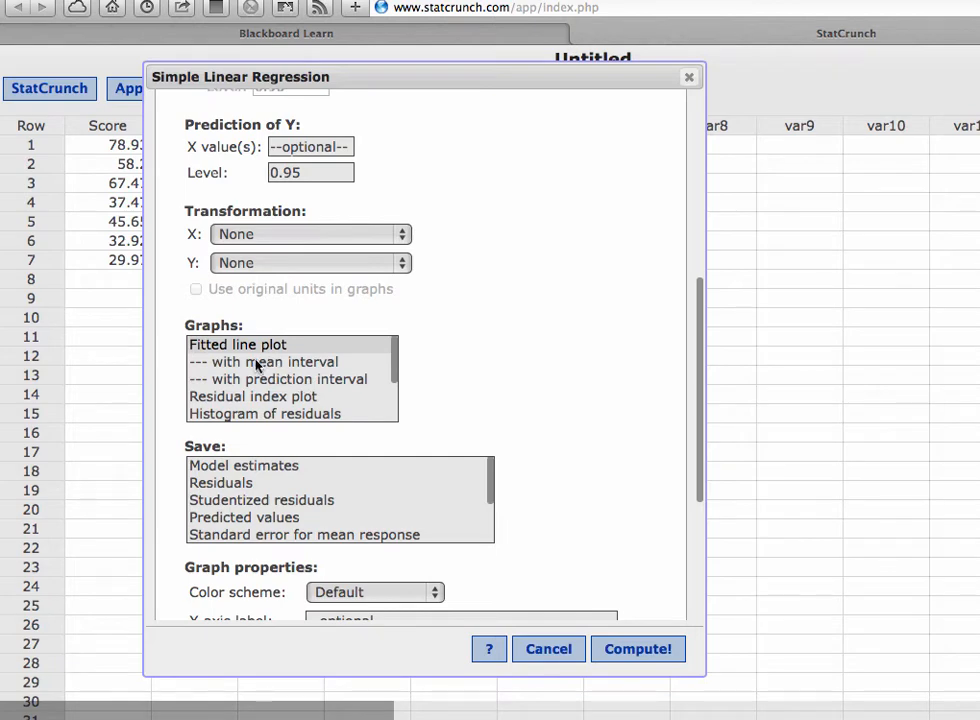
pyautogui.moveTo(568, 486)
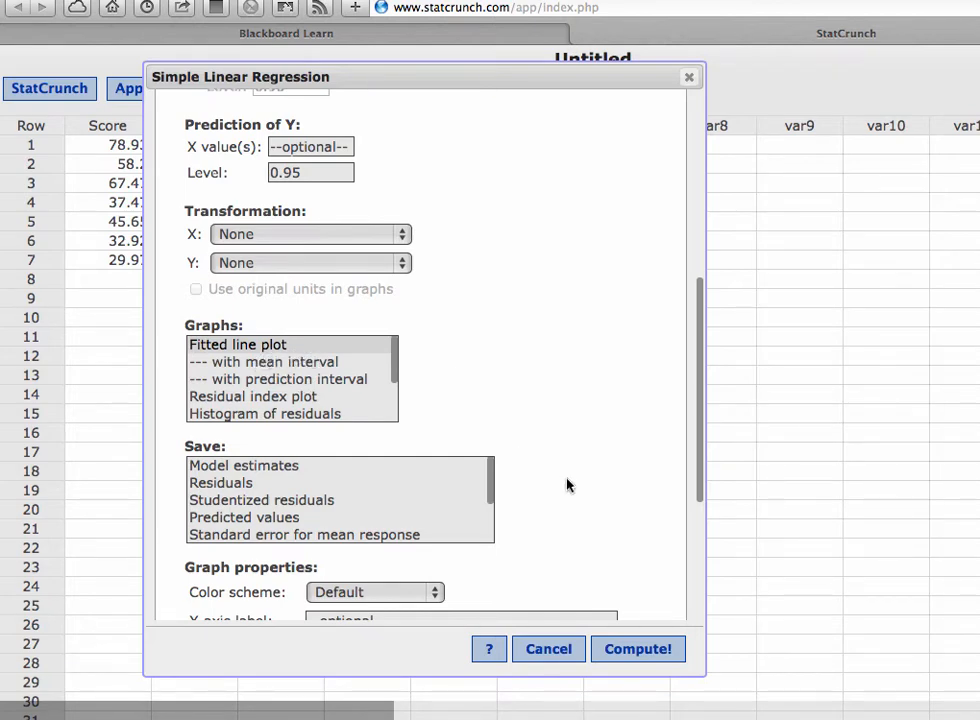
pyautogui.scroll(-3)
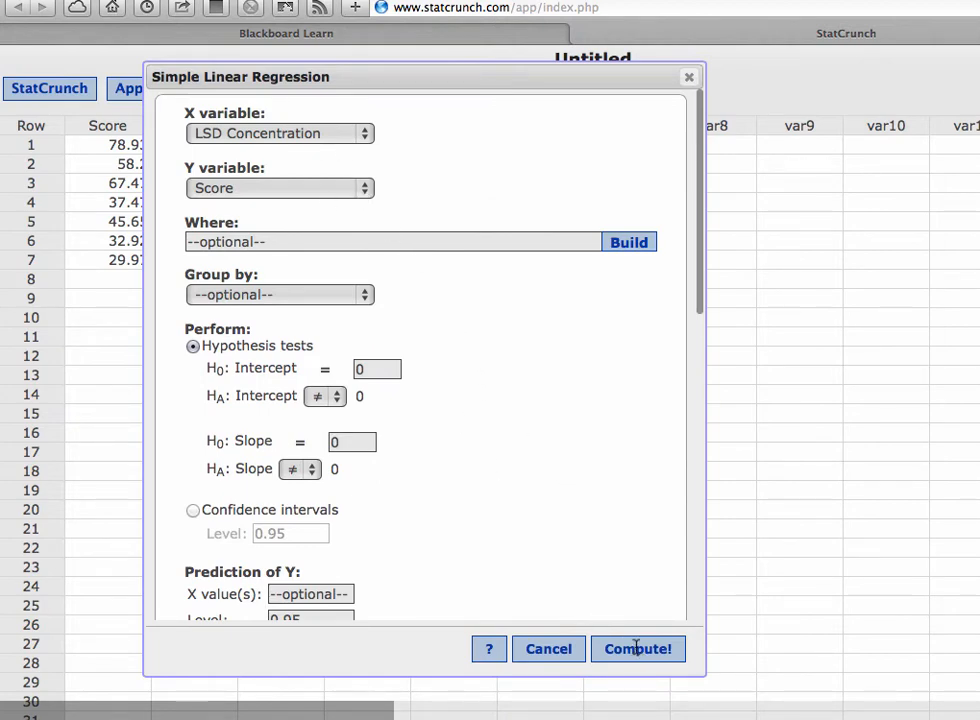
# Compute the regression, giving Score = 89.12 − 9.01 LSD Concentration with R-sq 0.878
pyautogui.click(636, 648)
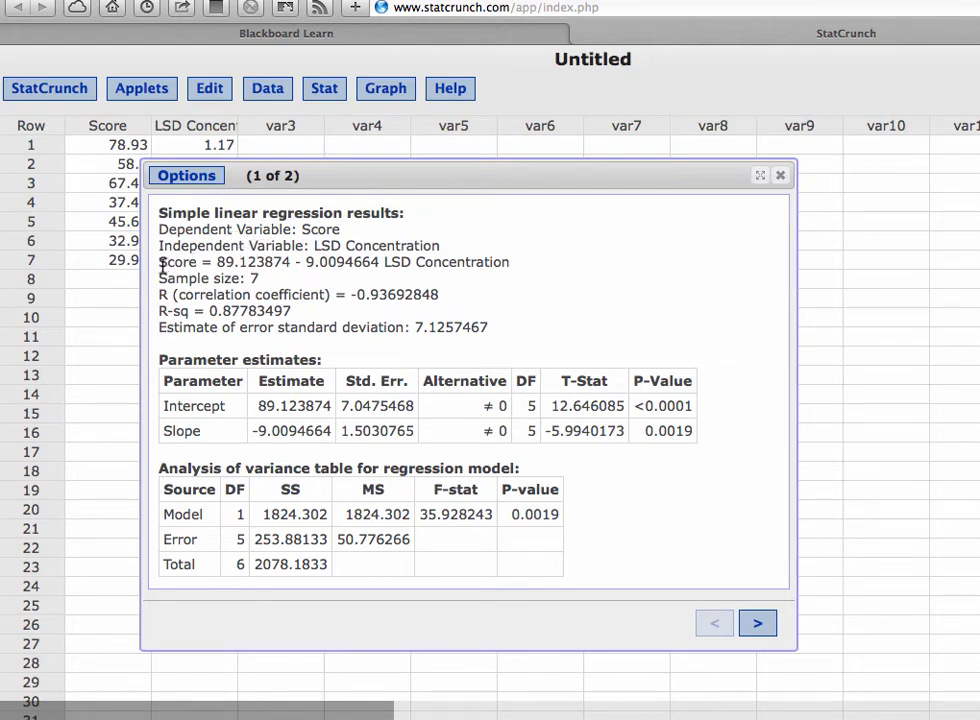
pyautogui.moveTo(482, 266)
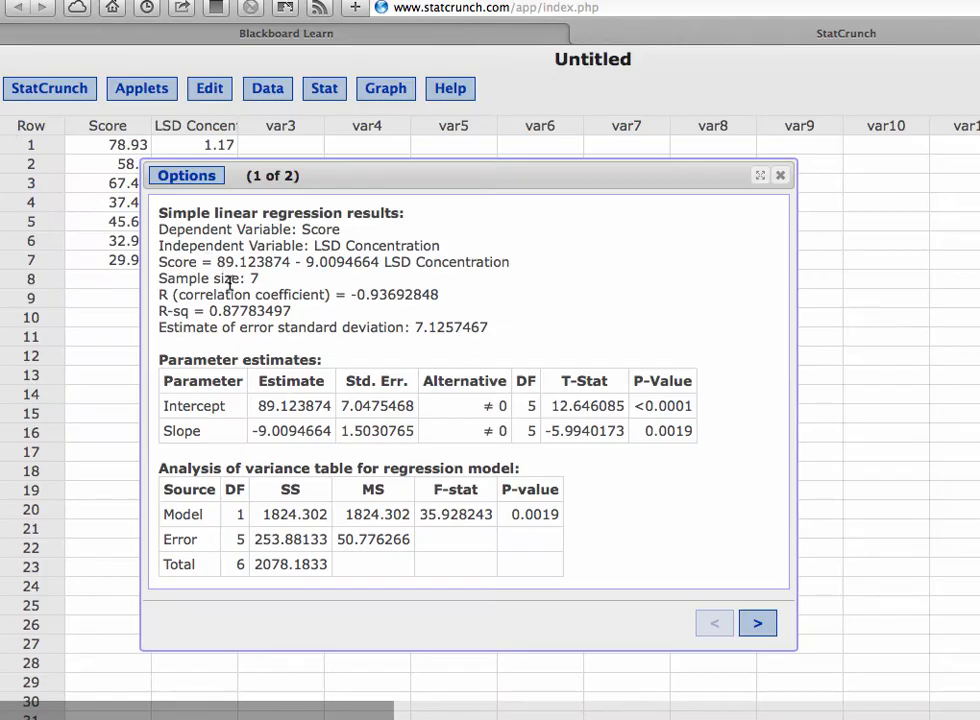
pyautogui.moveTo(304, 276)
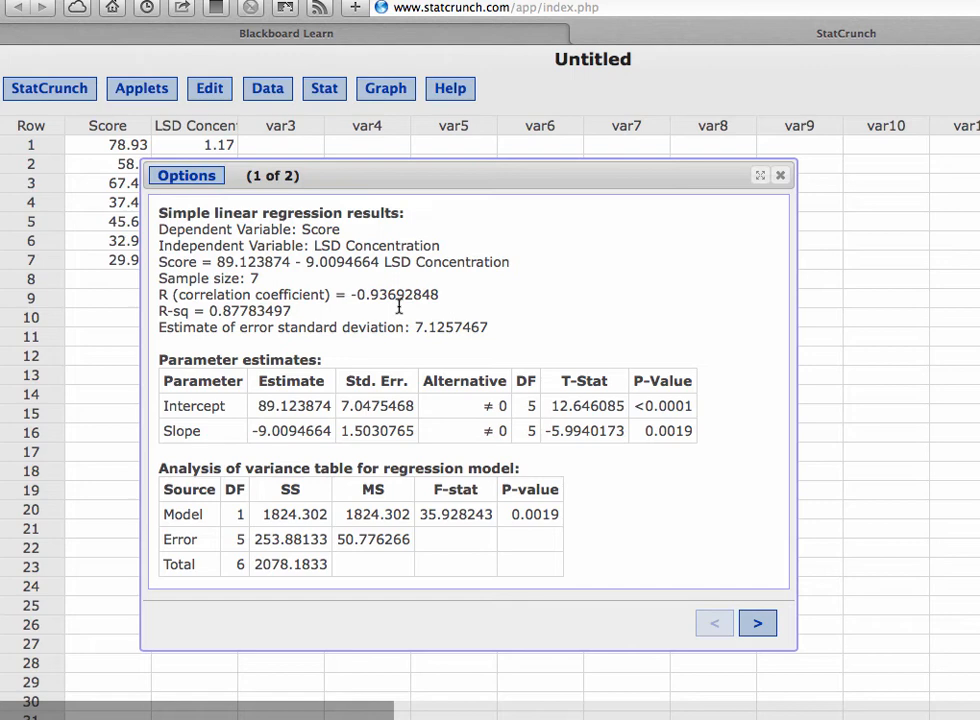
pyautogui.moveTo(746, 528)
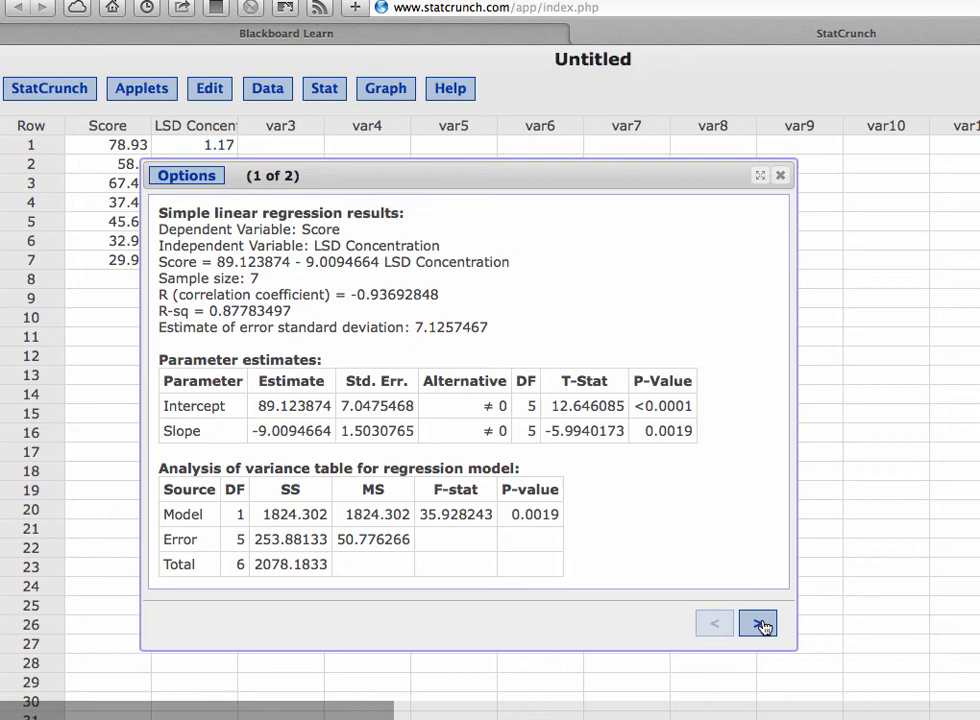
# Move to the second results page showing the fitted line plot
pyautogui.click(758, 624)
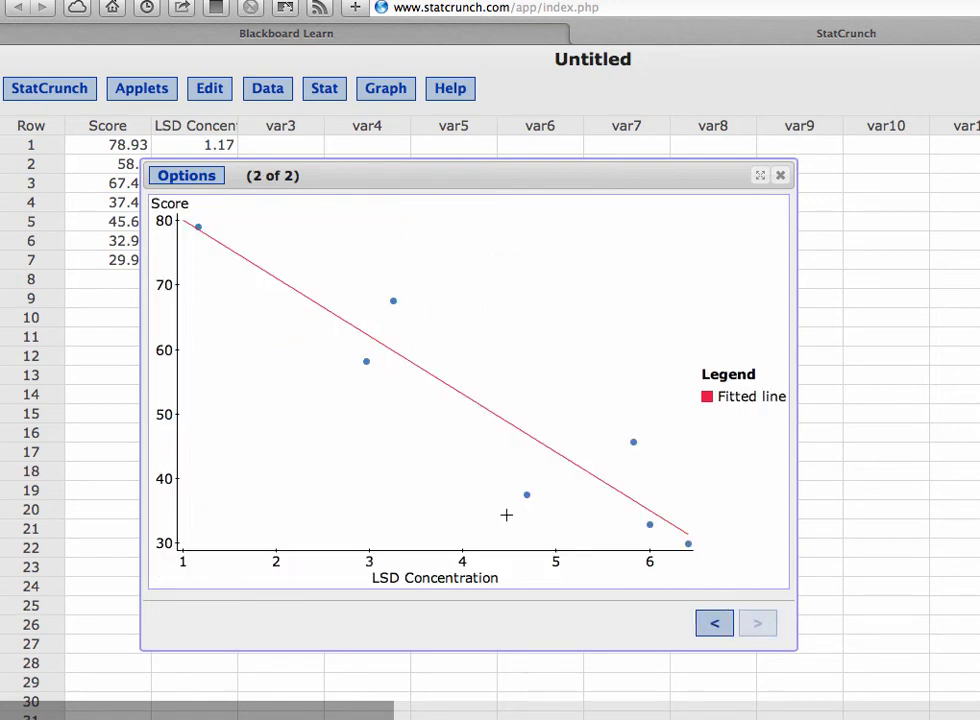
pyautogui.moveTo(340, 326)
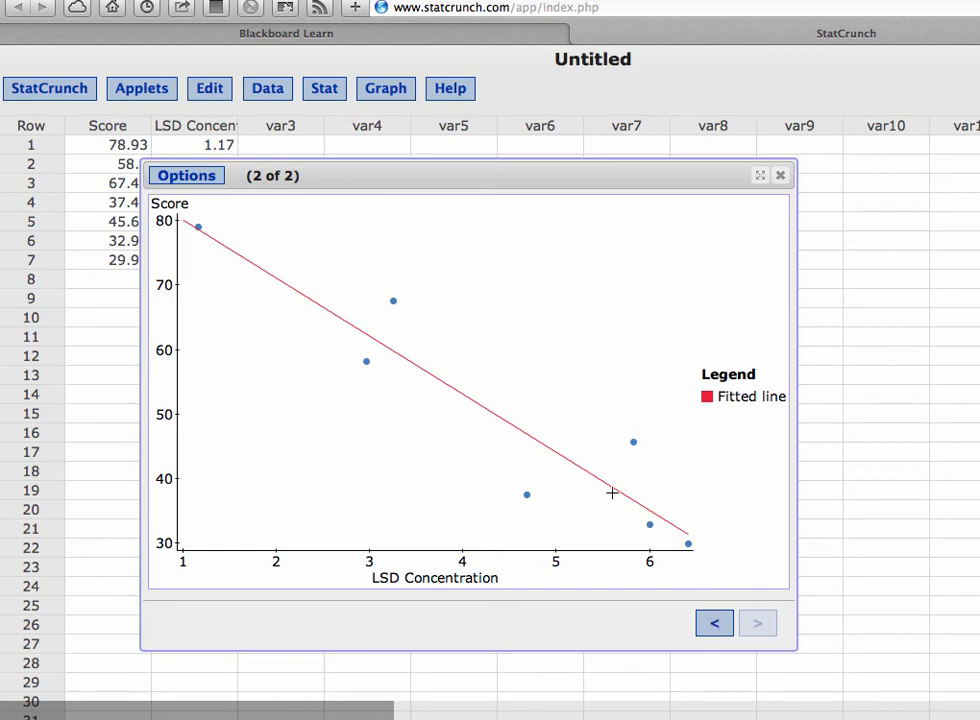
pyautogui.moveTo(210, 228)
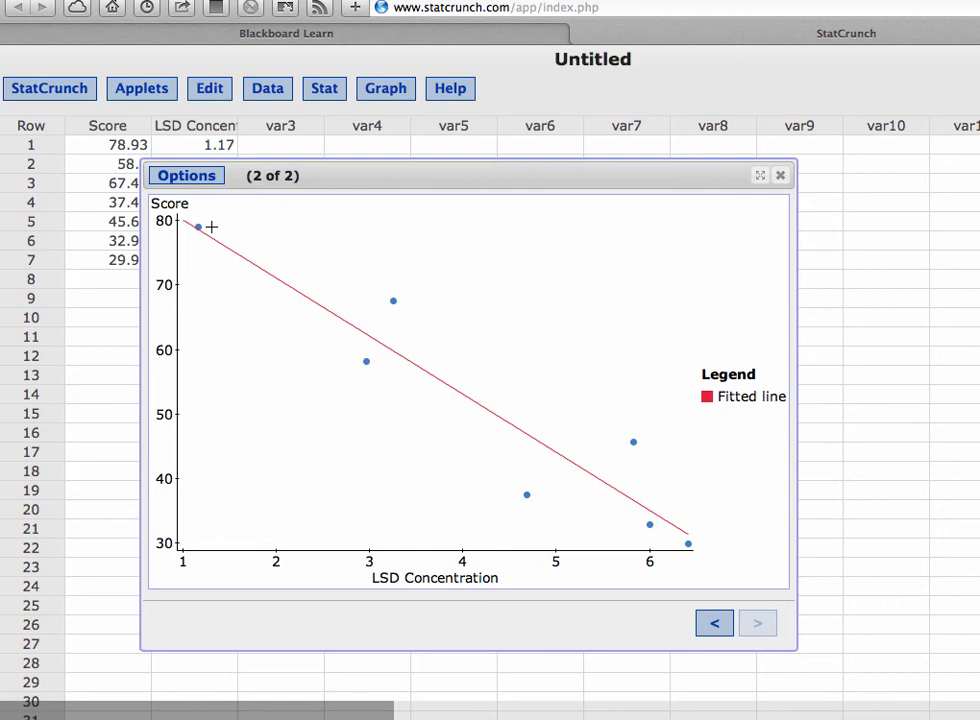
pyautogui.moveTo(322, 294)
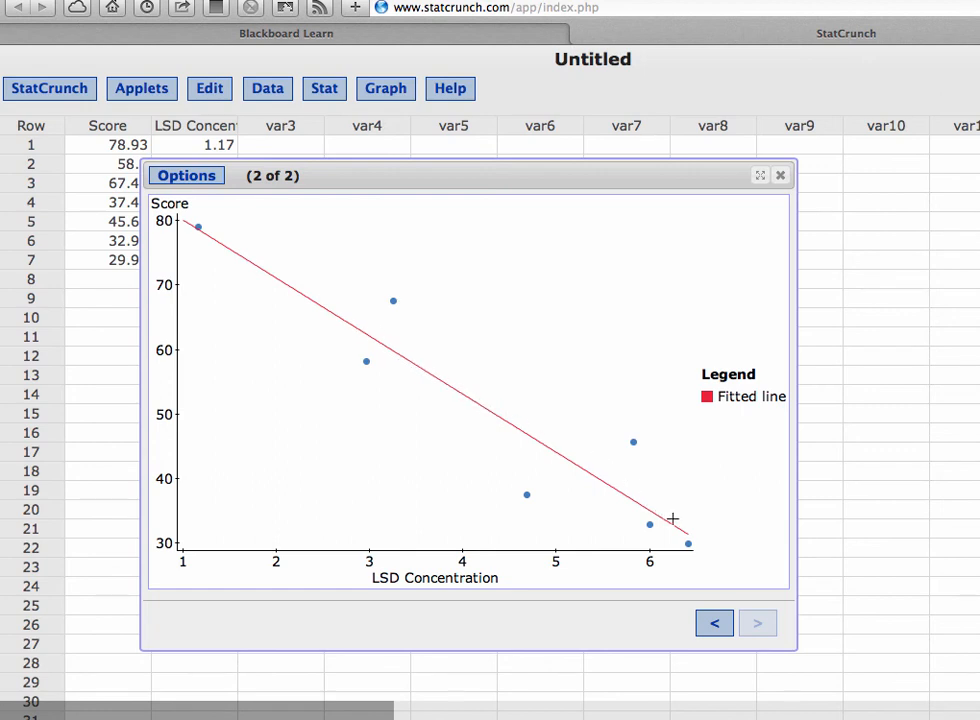
pyautogui.moveTo(180, 252)
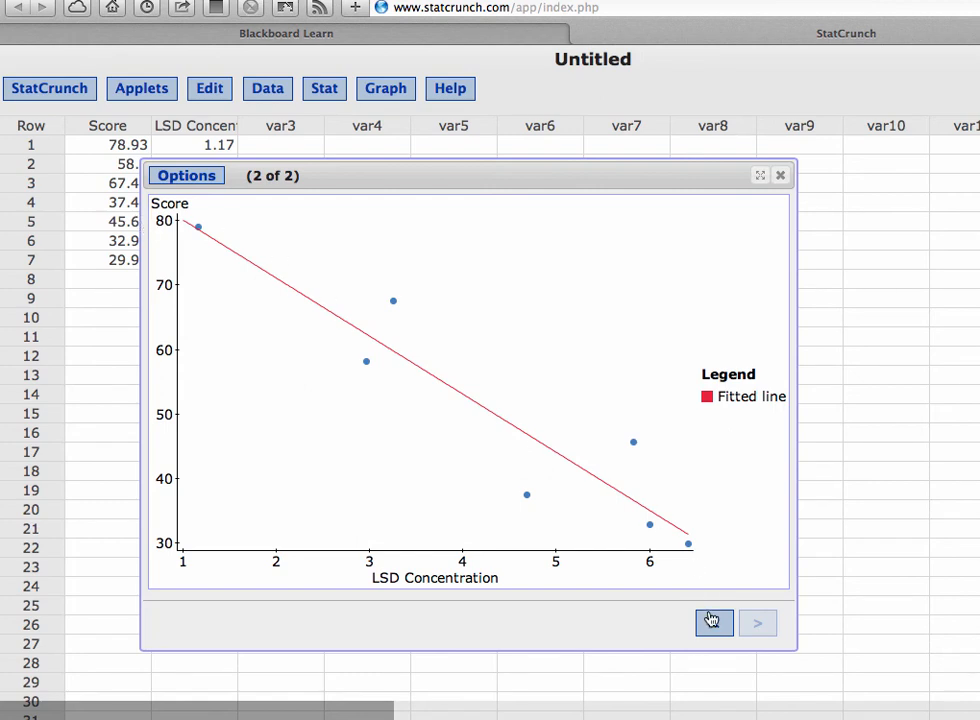
# Go back to the first results page with the regression summary
pyautogui.click(714, 622)
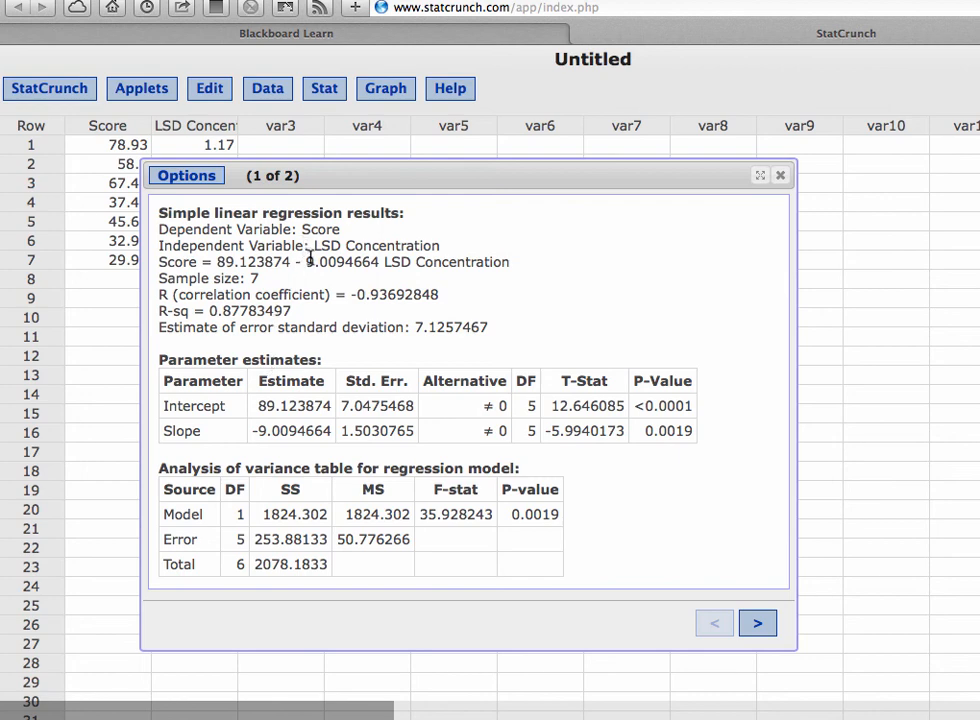
pyautogui.moveTo(356, 300)
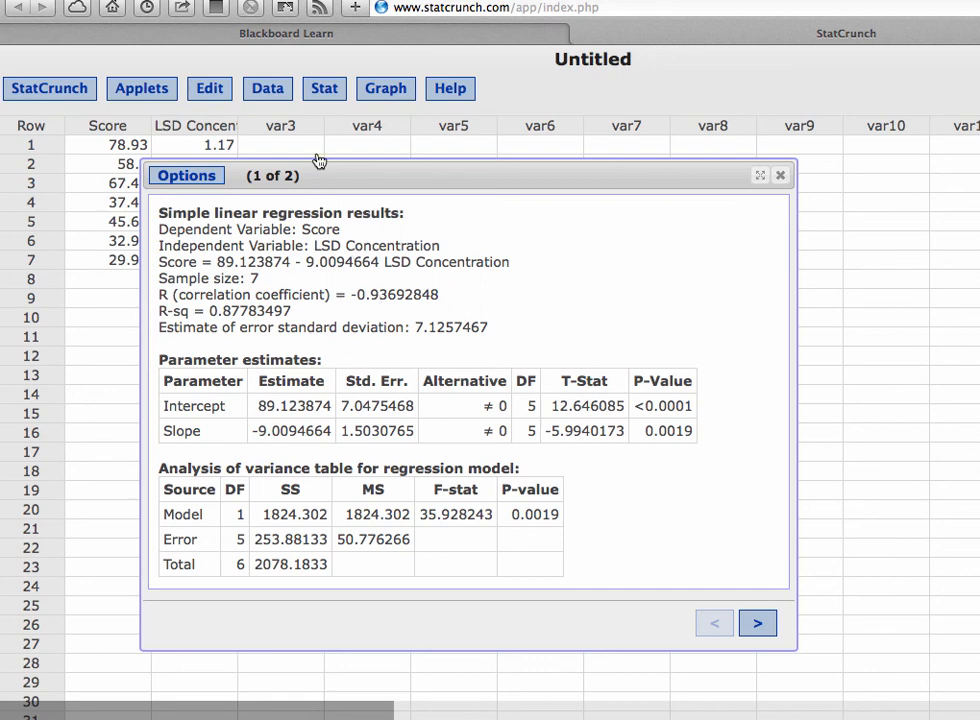
# Compute the correlation of LSD Concentration and Score with a two-sided p-value (−0.9369, 0.0019)
pyautogui.click(324, 88)
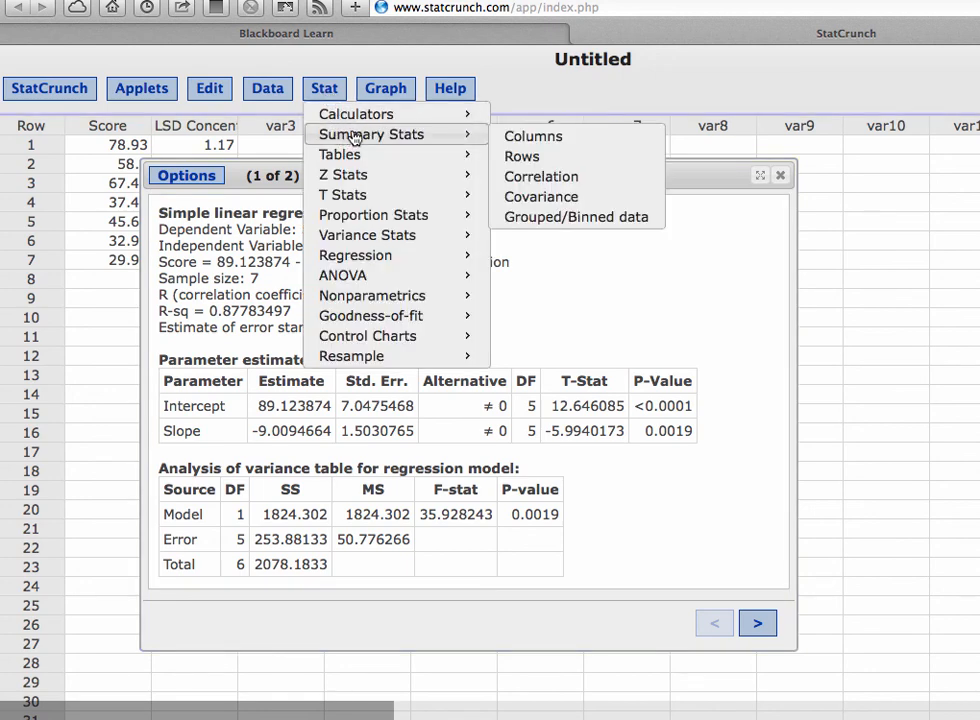
pyautogui.moveTo(540, 176)
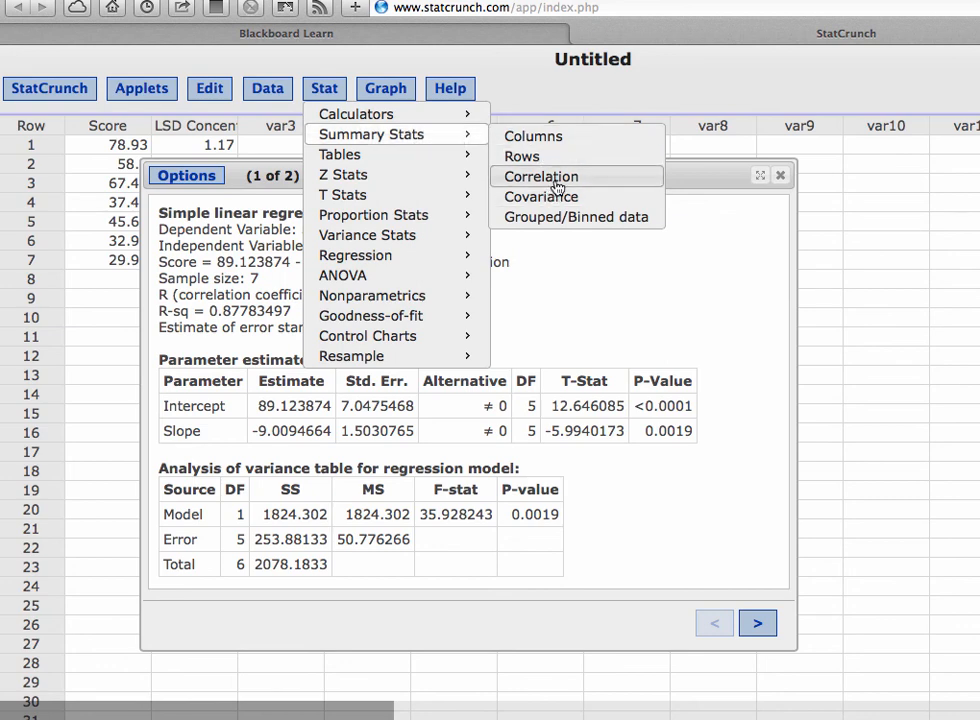
pyautogui.click(540, 176)
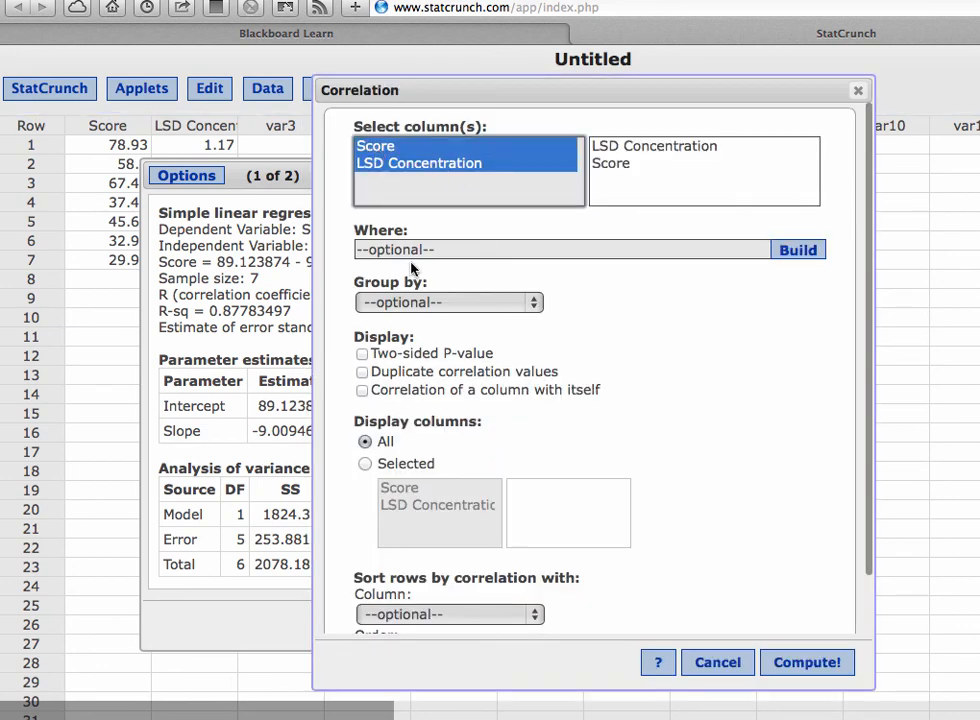
pyautogui.click(362, 352)
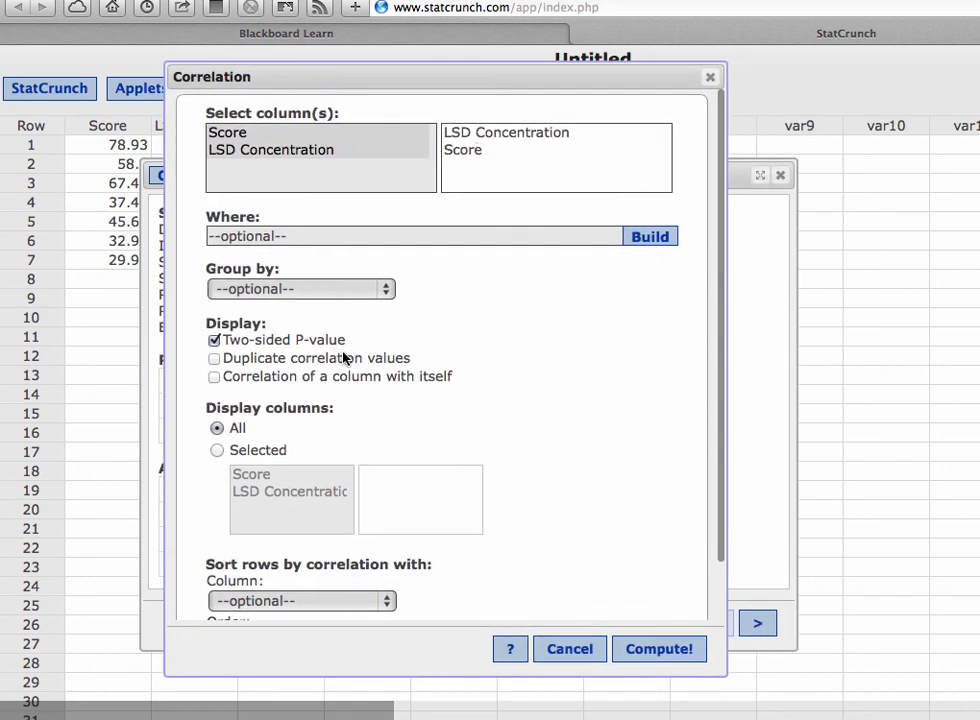
pyautogui.click(658, 648)
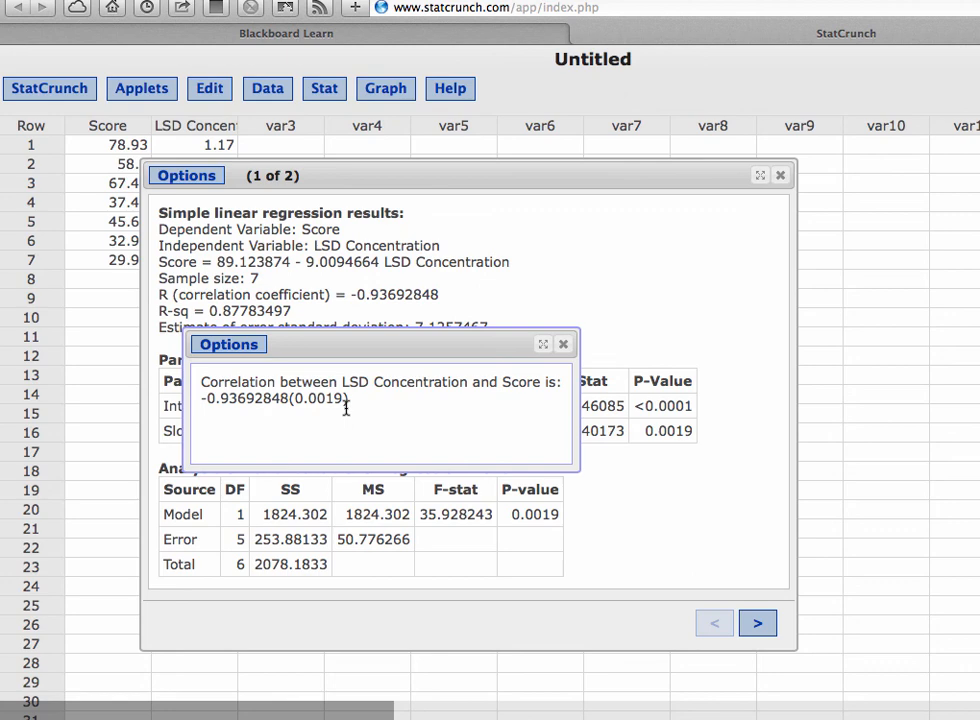
pyautogui.moveTo(364, 416)
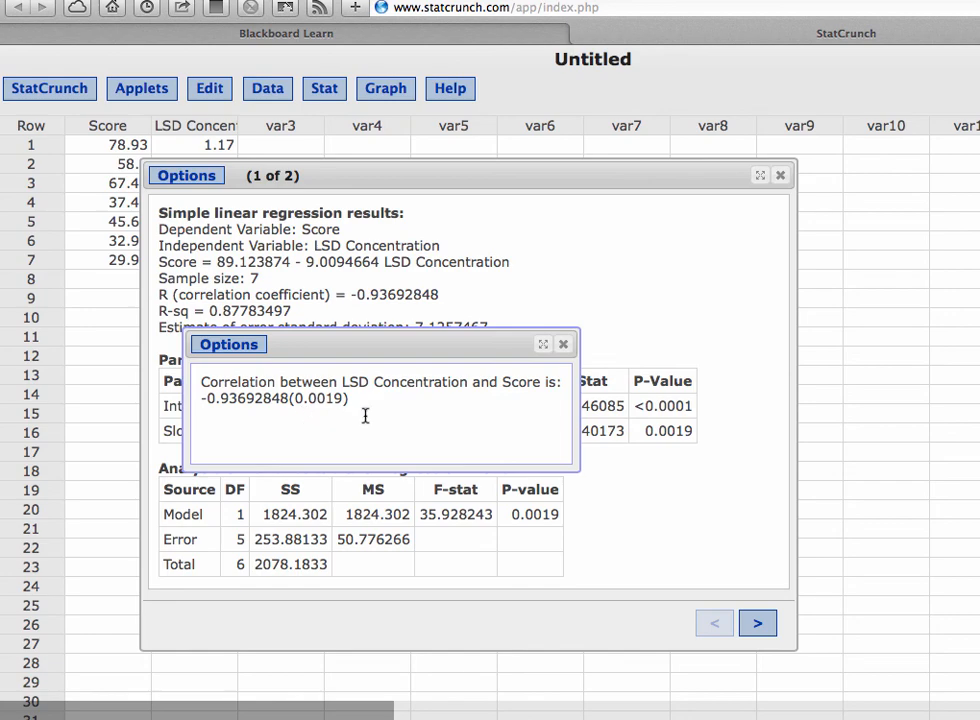